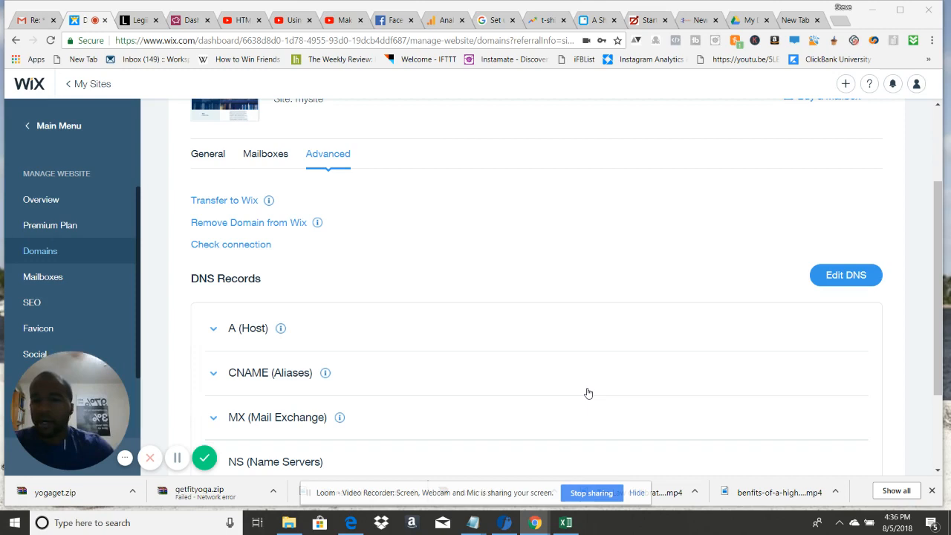
mouse_move(509, 225)
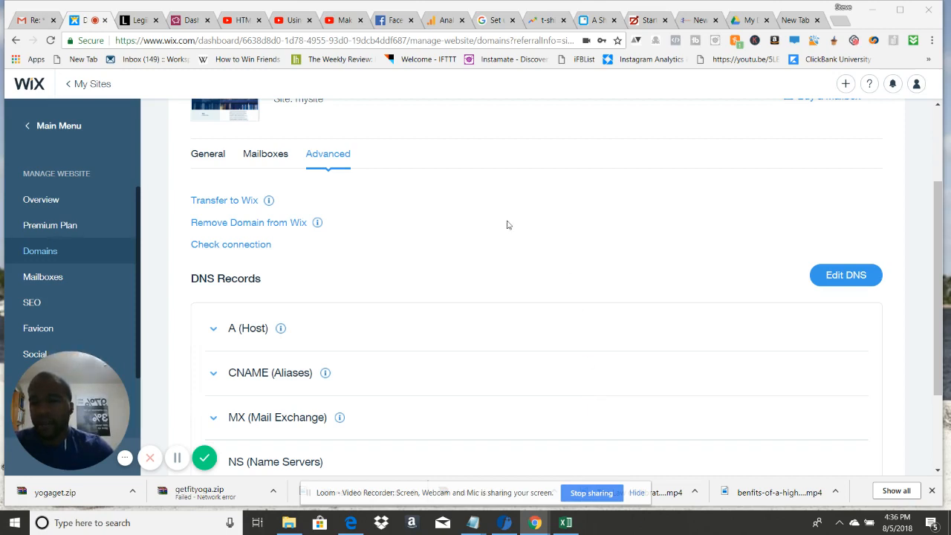
mouse_move(50, 225)
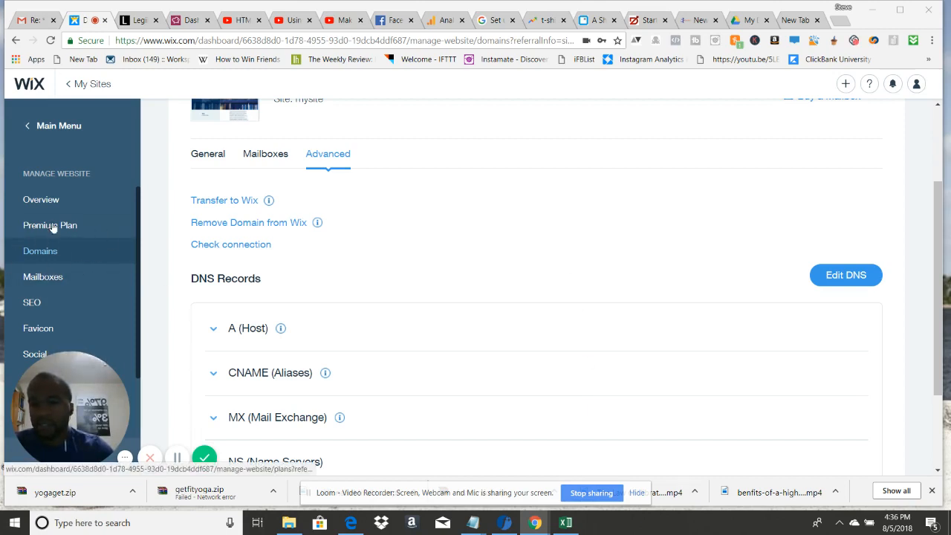
mouse_move(125, 257)
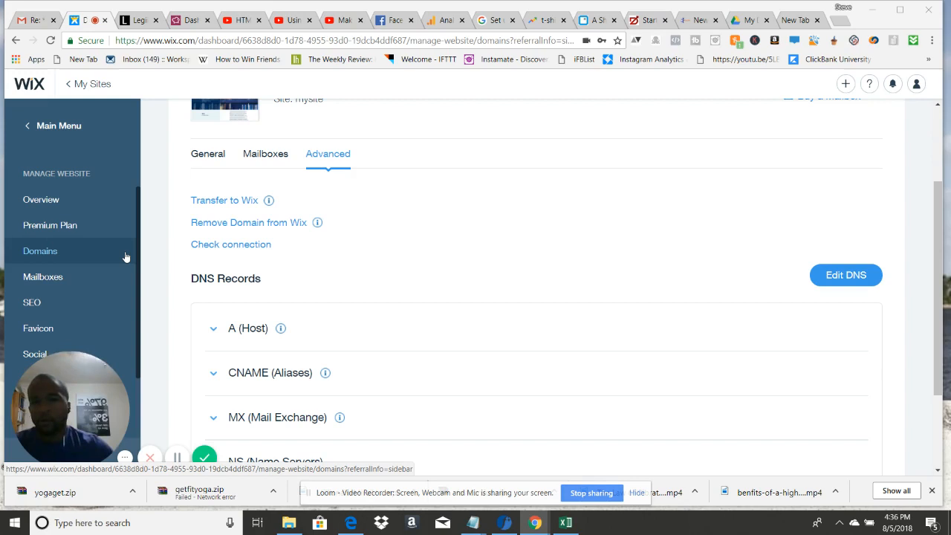
mouse_move(417, 294)
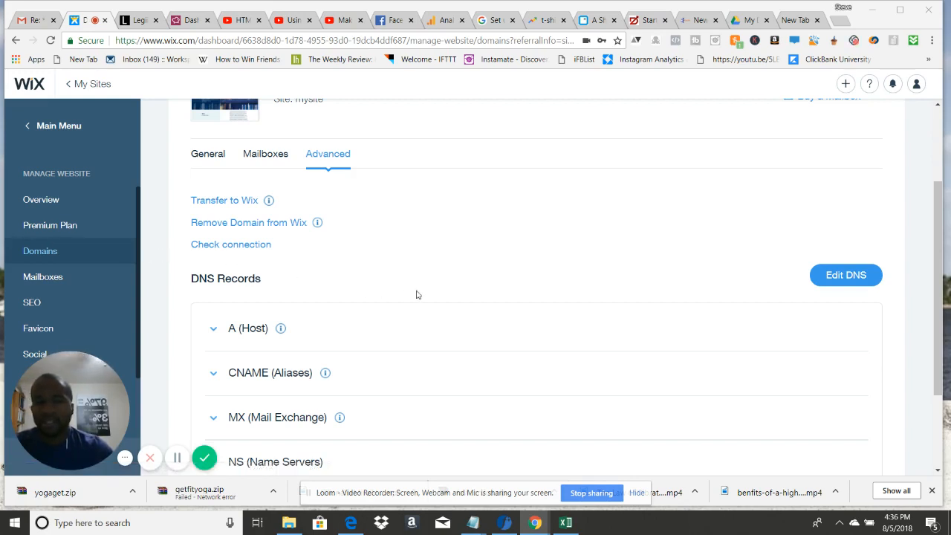
mouse_move(167, 168)
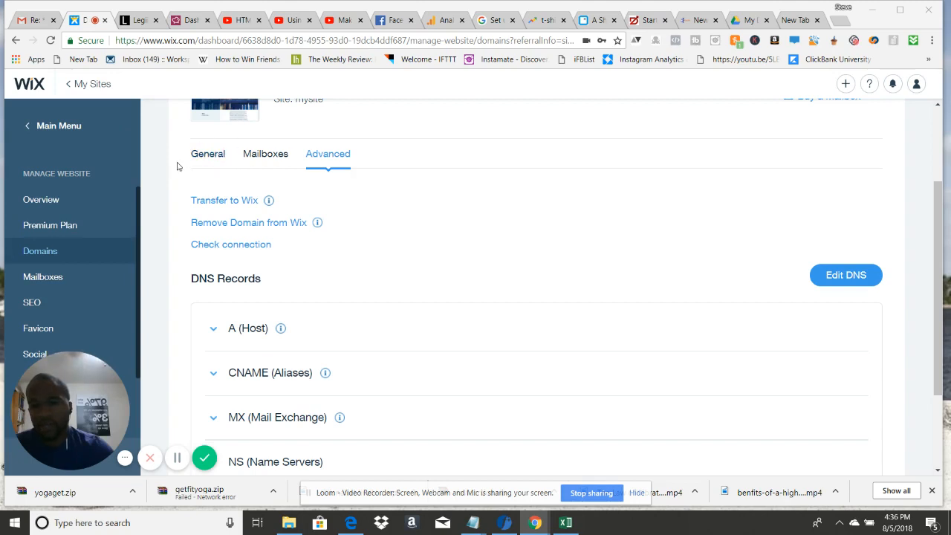
mouse_move(265, 154)
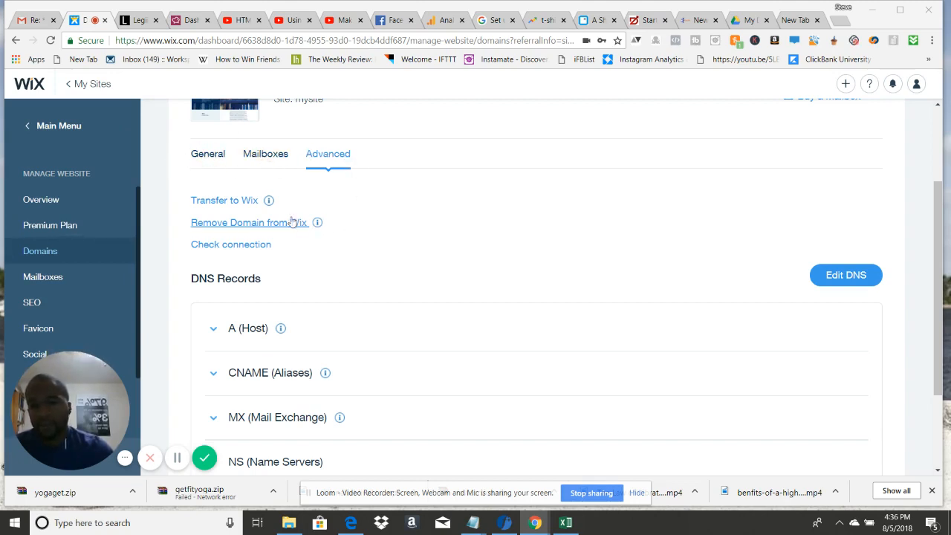
mouse_move(511, 202)
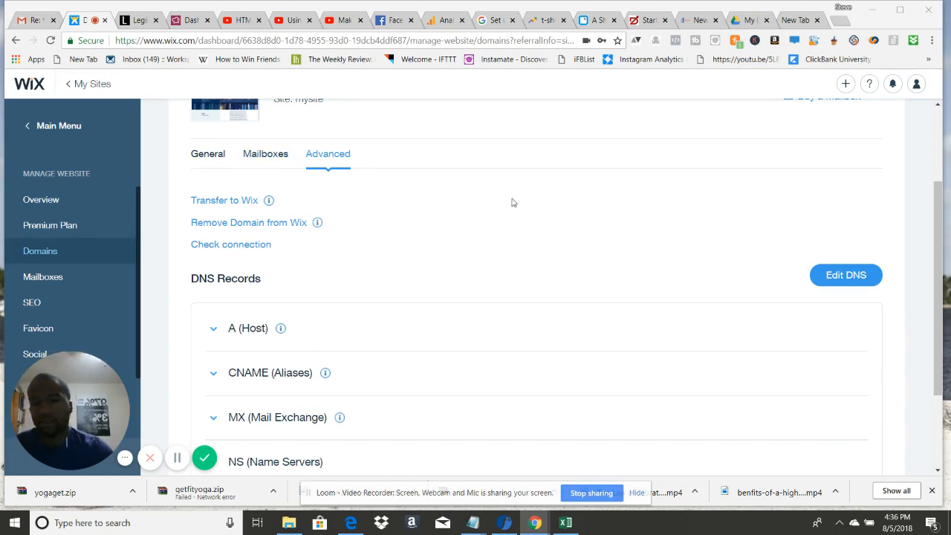
mouse_move(745, 195)
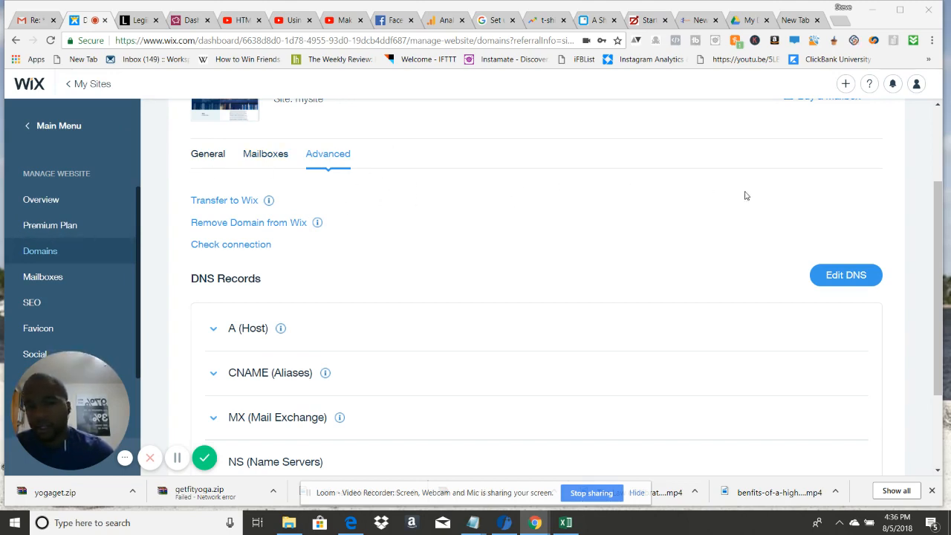
mouse_move(757, 196)
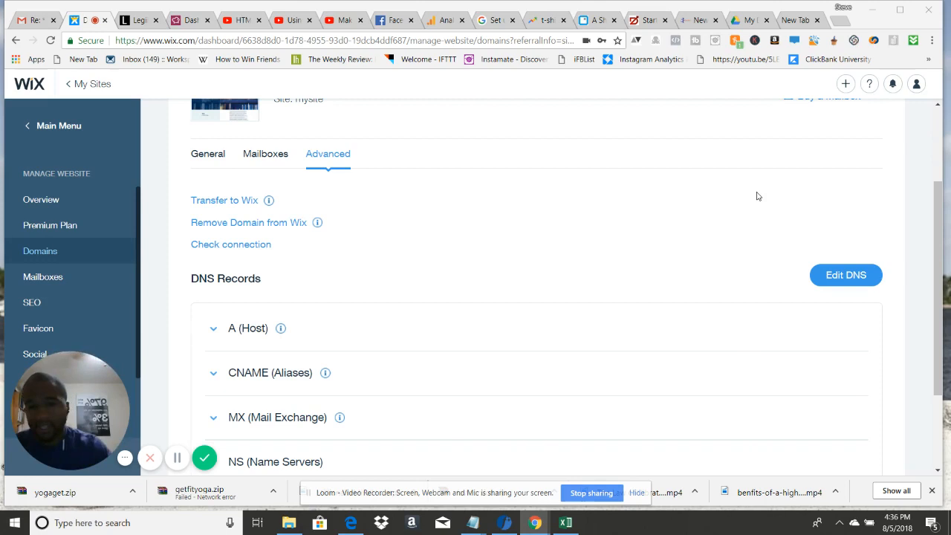
mouse_move(652, 175)
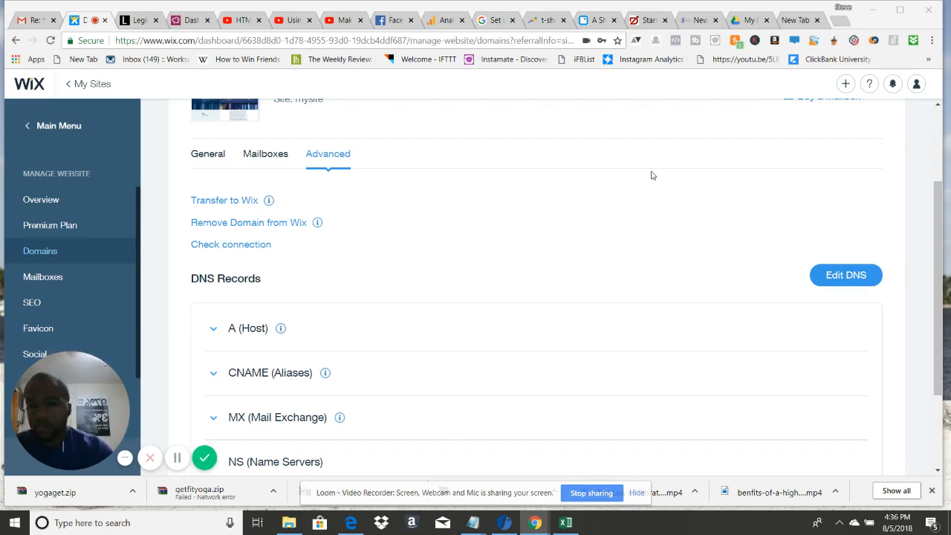
mouse_move(427, 253)
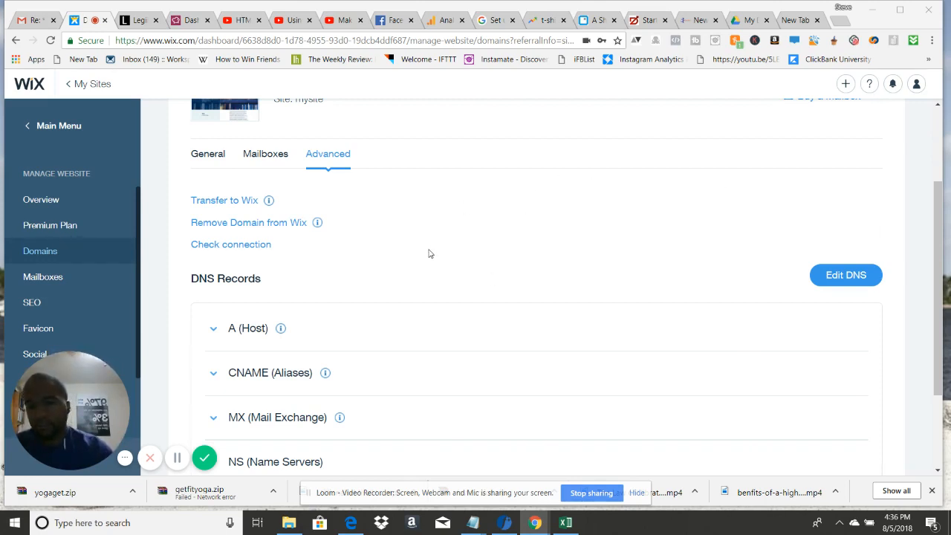
mouse_move(188, 260)
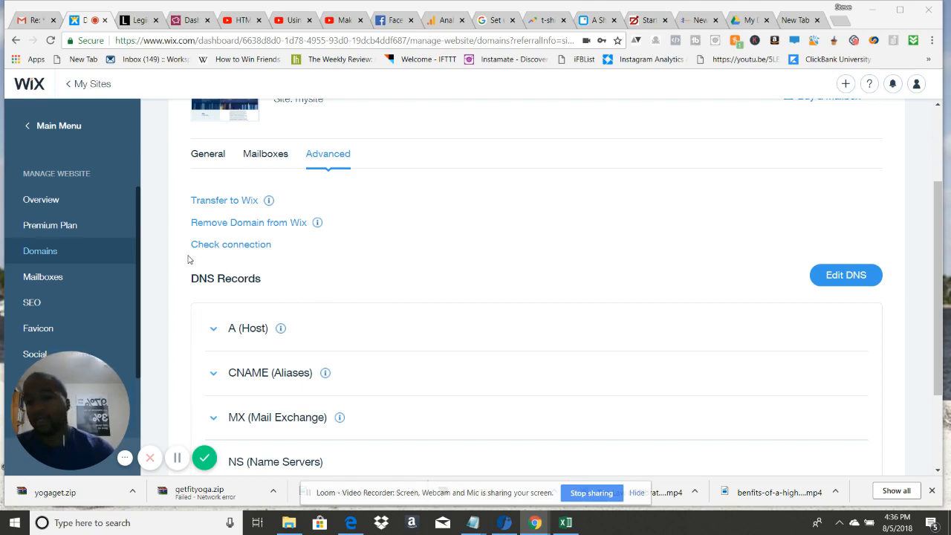
mouse_move(216, 227)
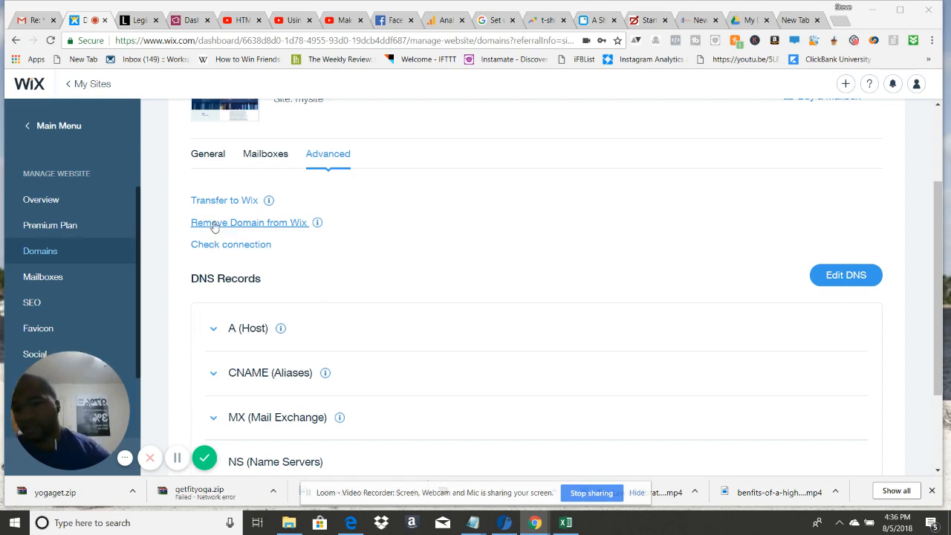
mouse_move(249, 225)
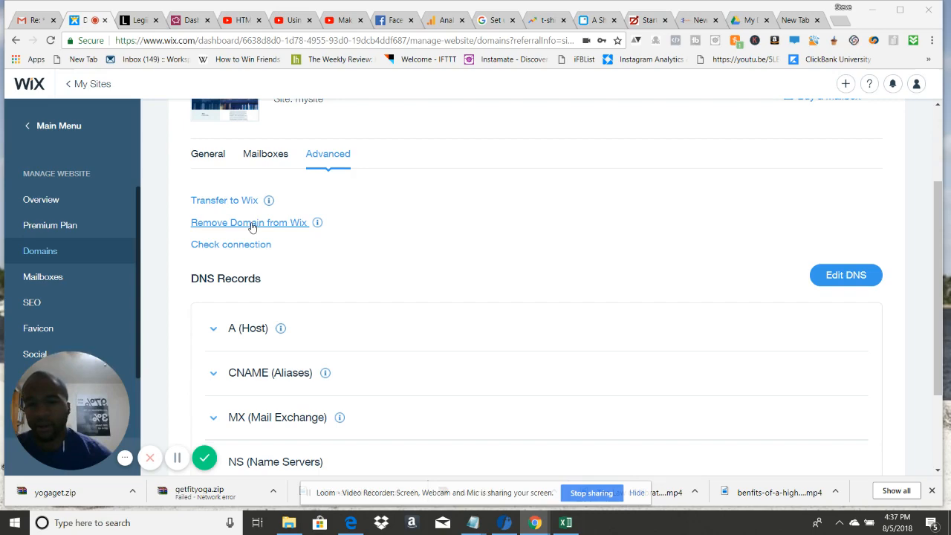
- Remove the connected domain from Wix and confirm with 'Yes, Remove It'
click(249, 222)
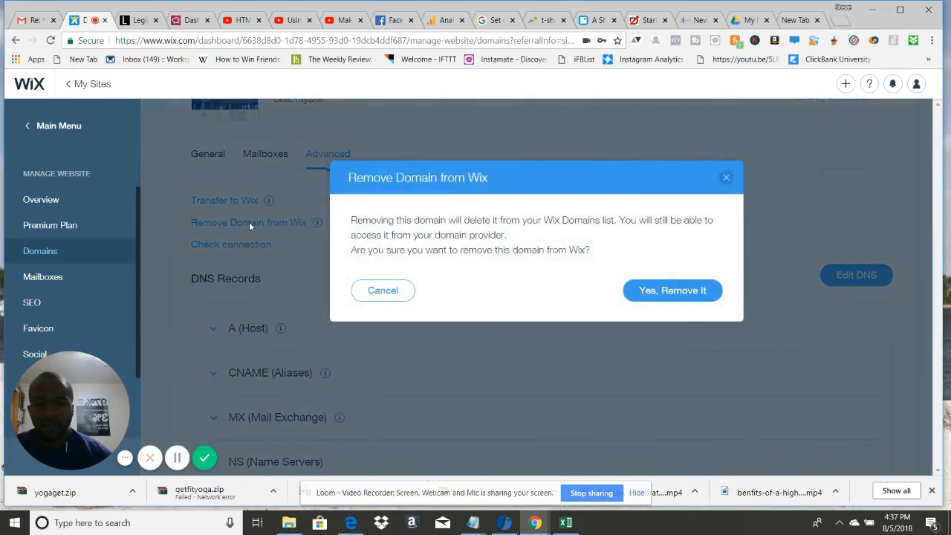
mouse_move(547, 237)
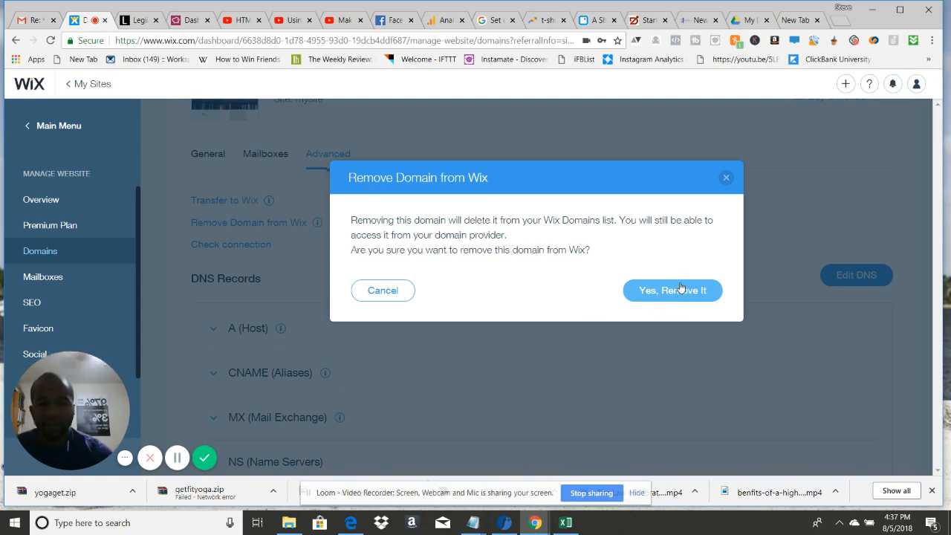
mouse_move(672, 293)
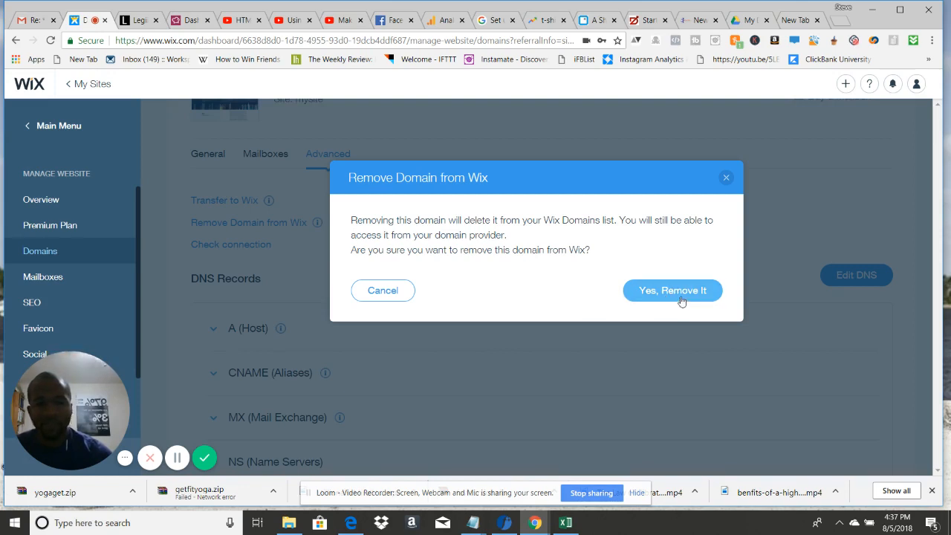
click(672, 291)
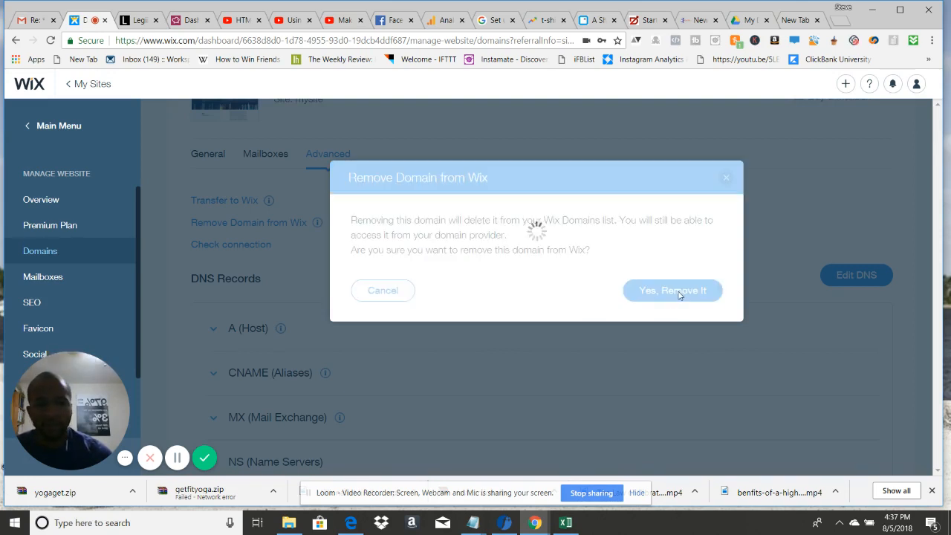
click(672, 290)
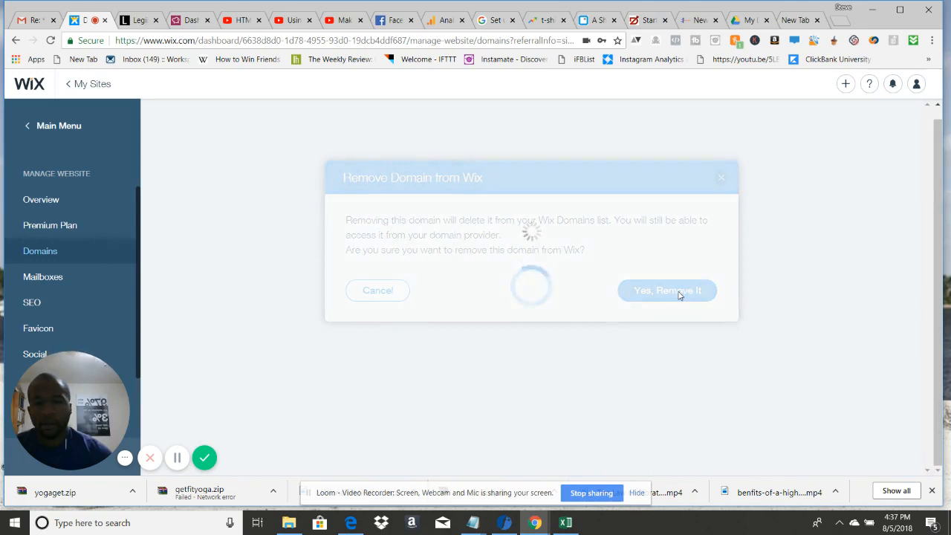
click(667, 289)
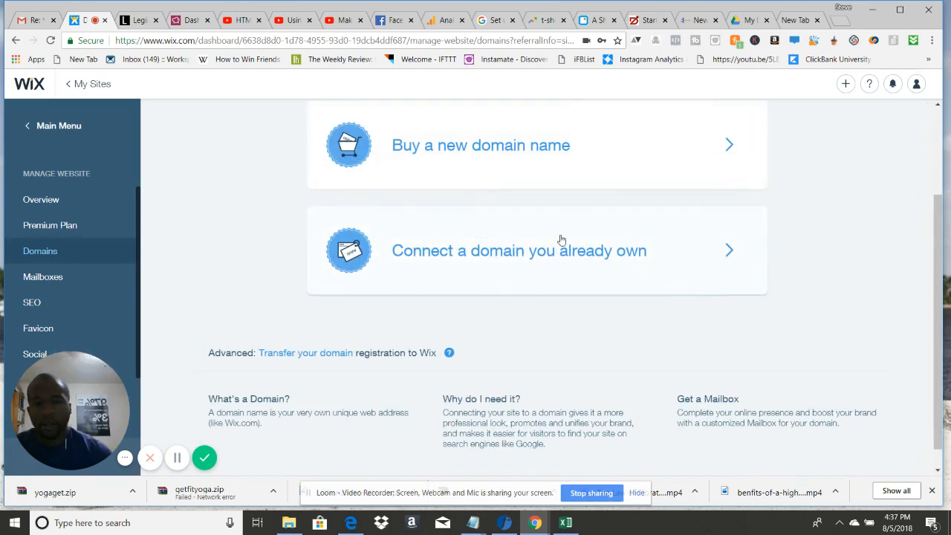
mouse_move(541, 265)
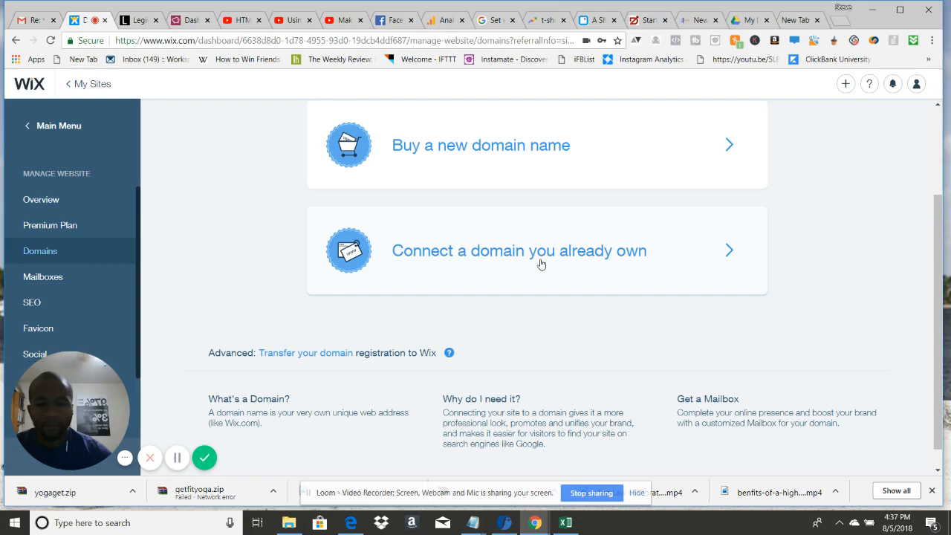
mouse_move(708, 261)
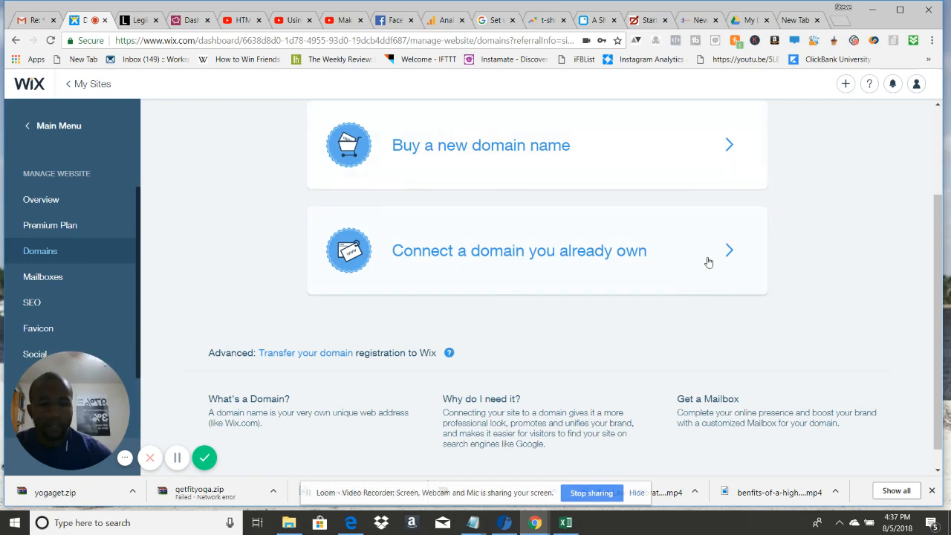
scroll(up, 3)
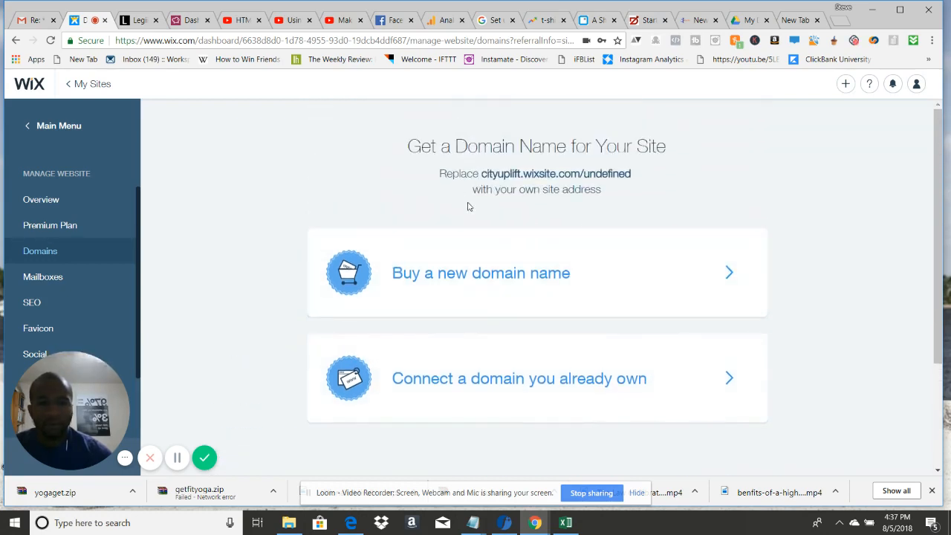
scroll(down, 3)
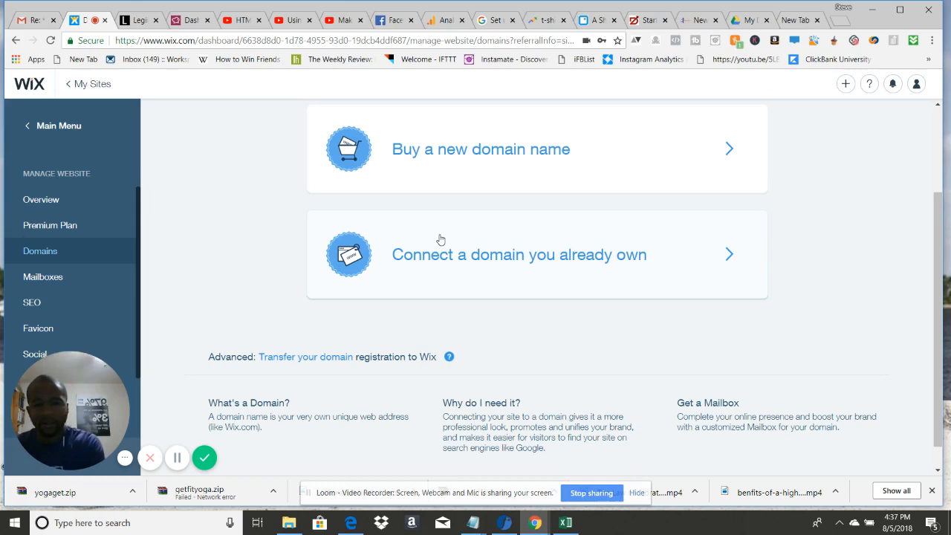
mouse_move(493, 255)
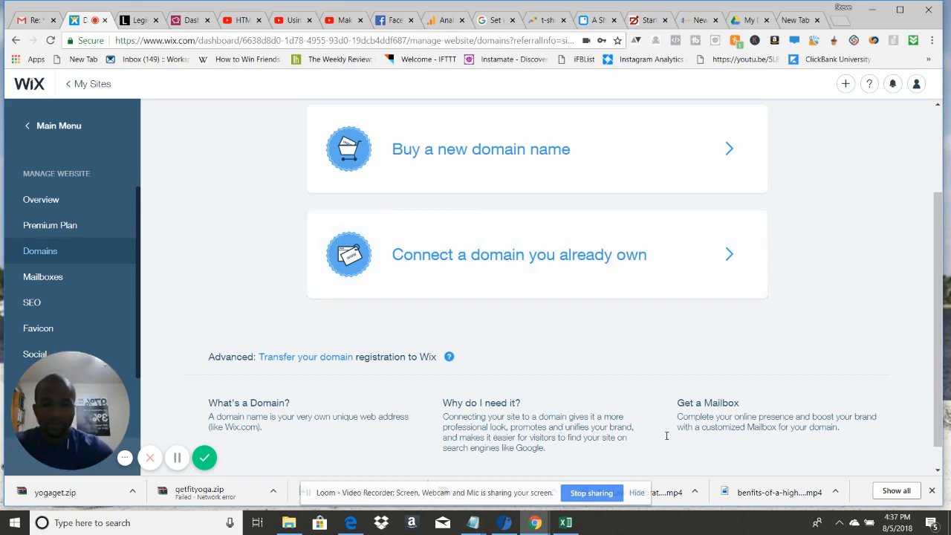
mouse_move(719, 226)
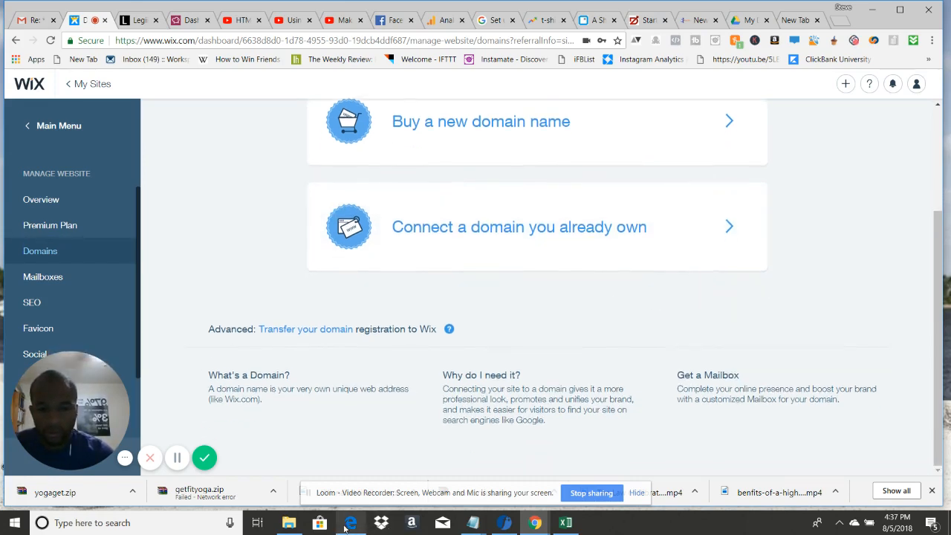
mouse_move(350, 523)
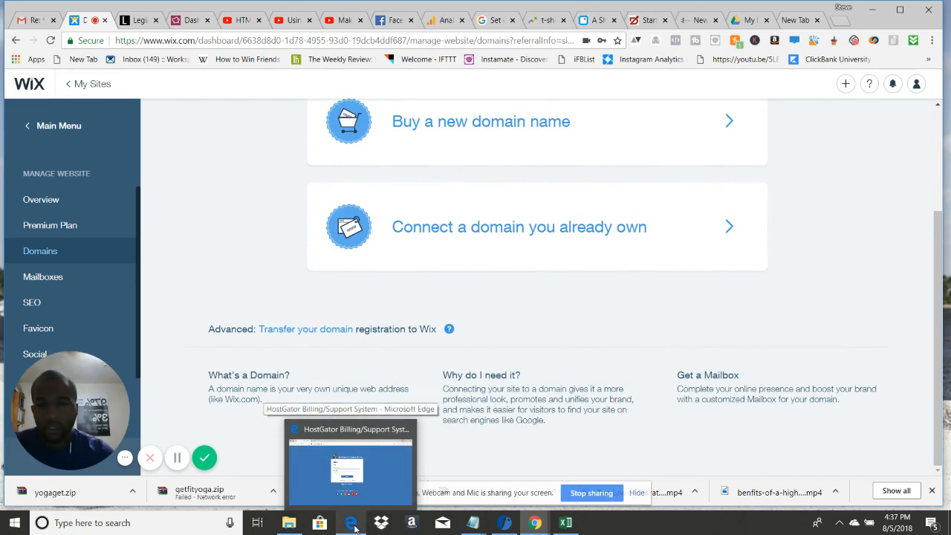
click(350, 461)
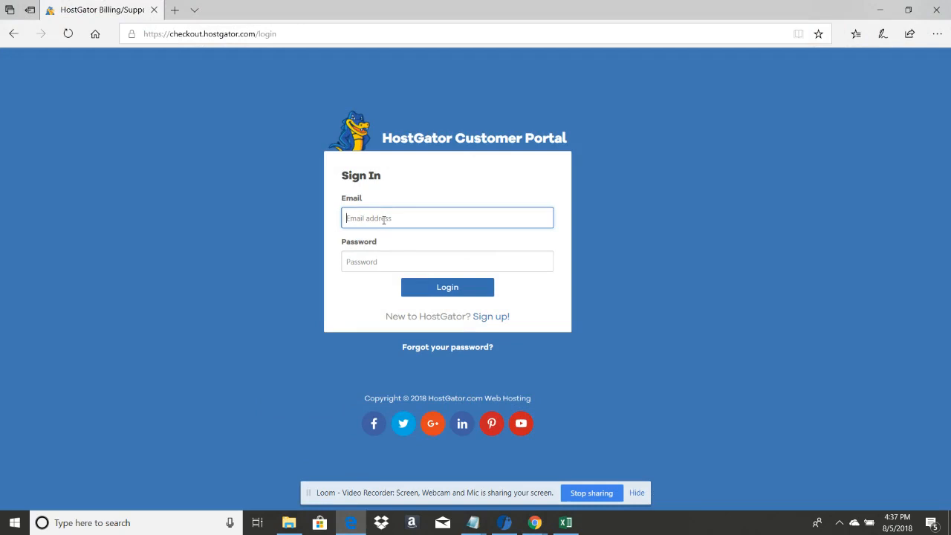
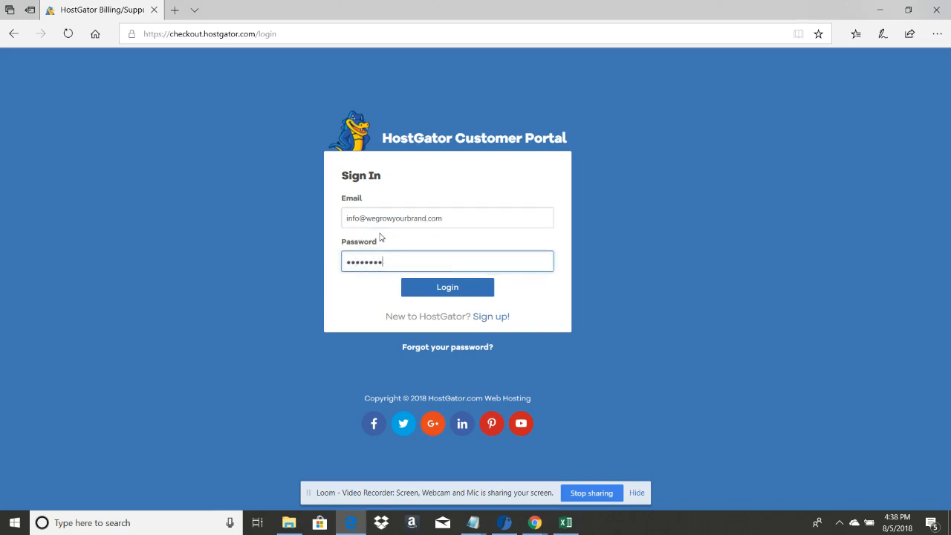
click(447, 287)
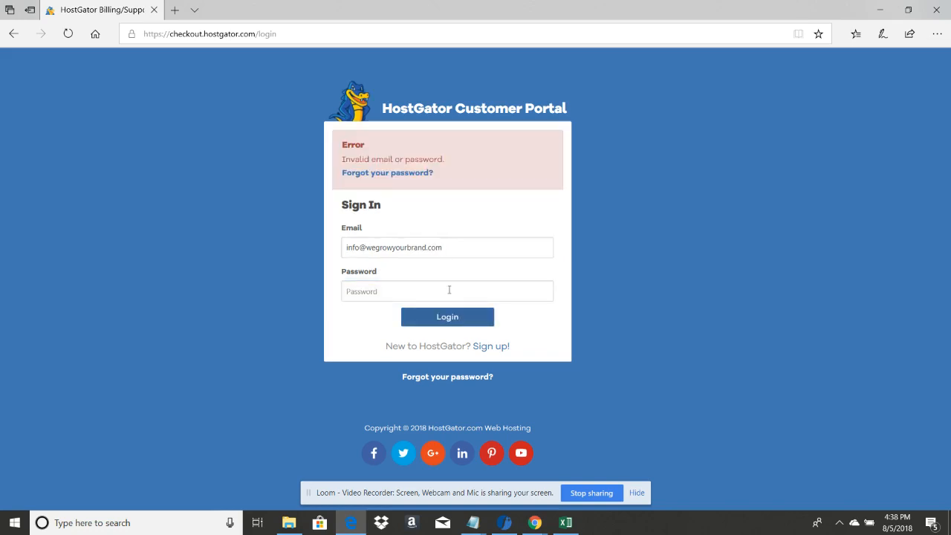
- Re-enter the password and retry the login after the 'Invalid email or password' error
click(447, 291)
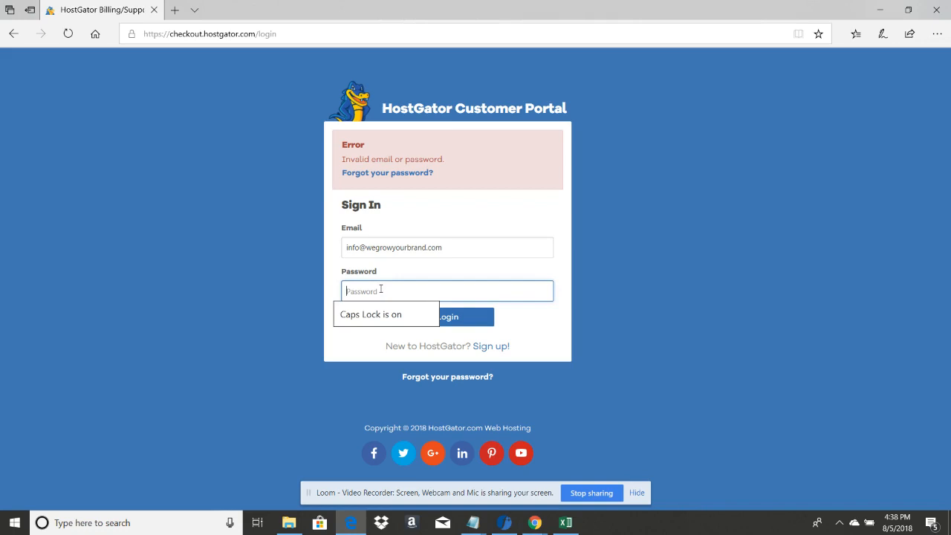
text(••)
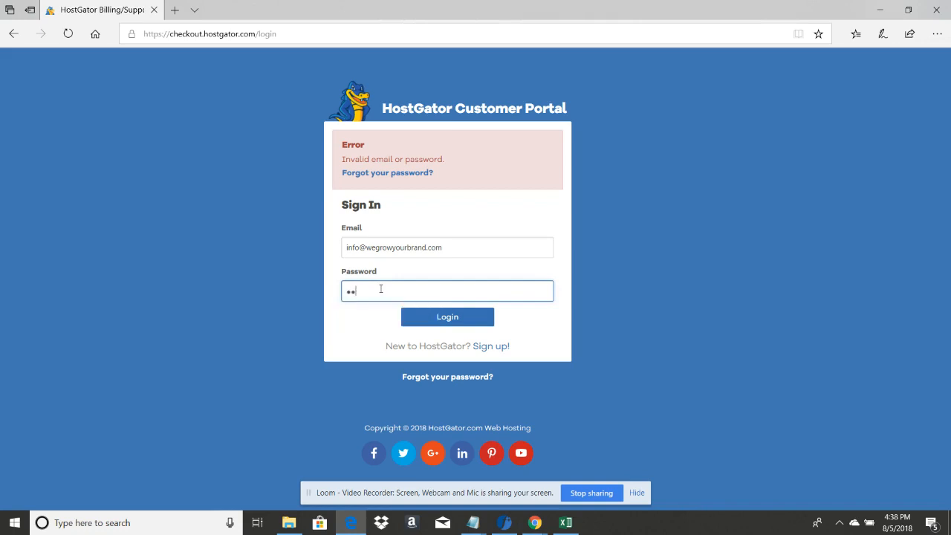
text(password)
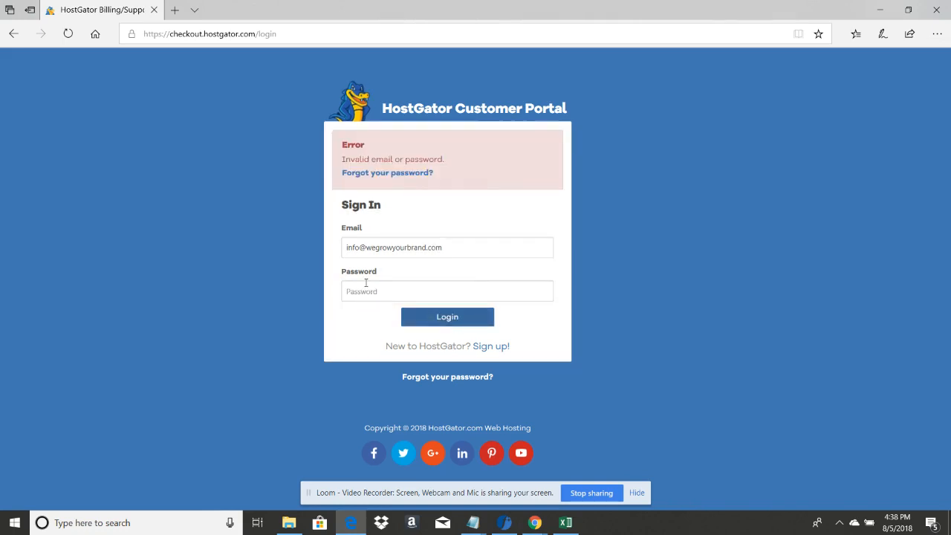
click(447, 290)
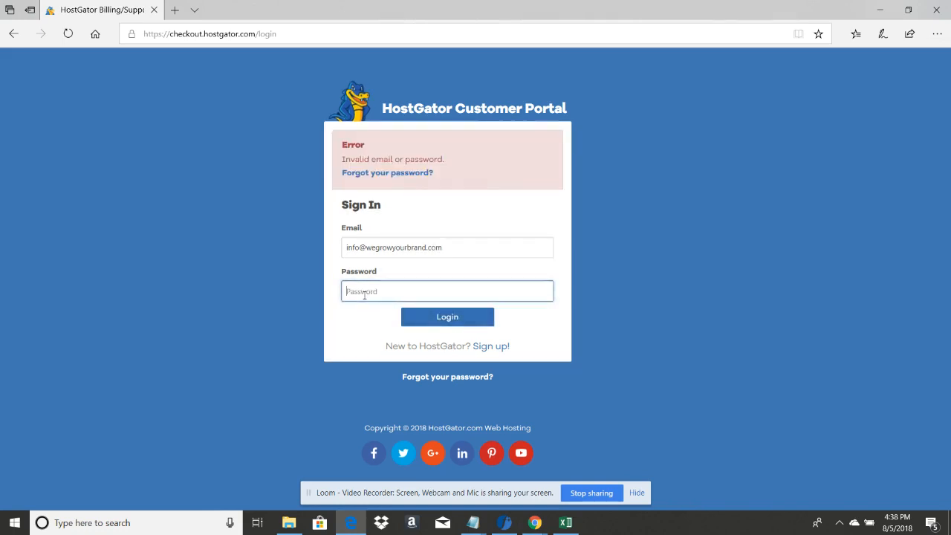
text(***)
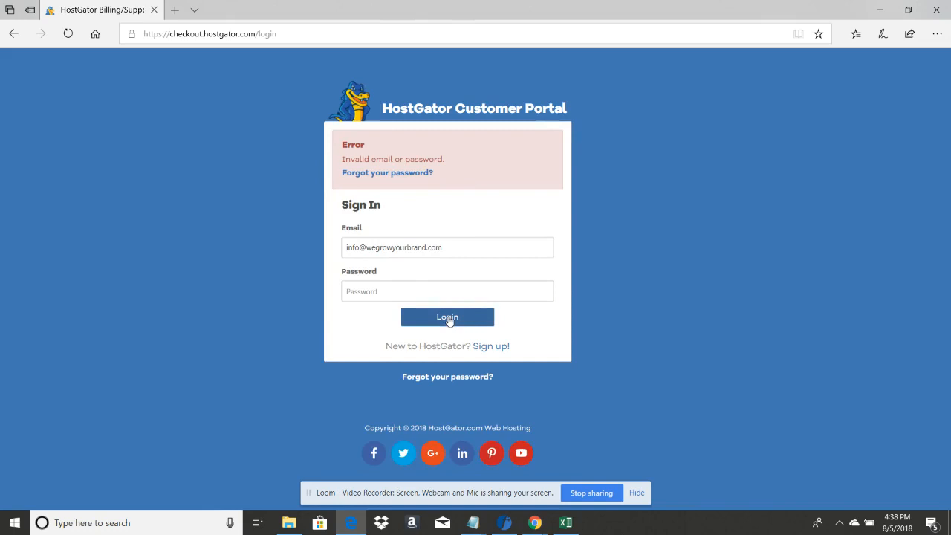
click(446, 291)
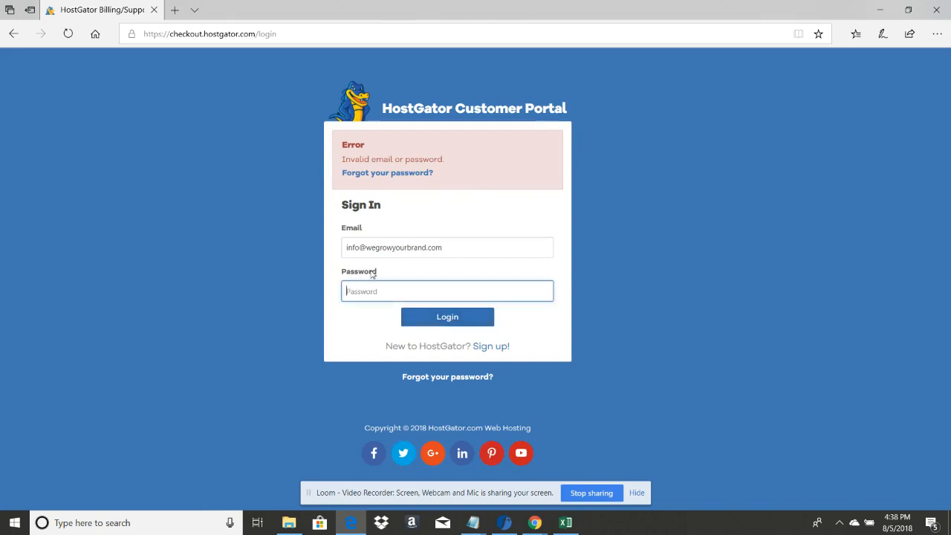
mouse_move(387, 172)
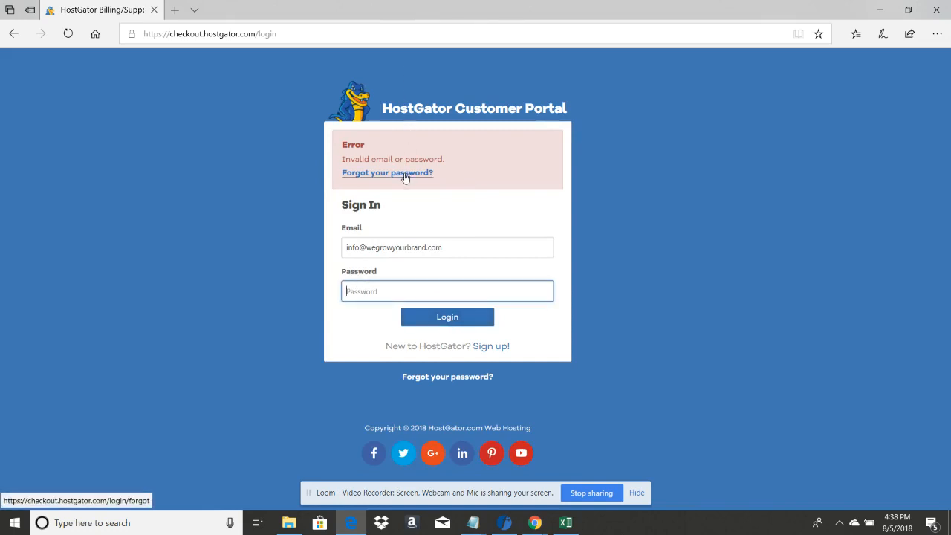
mouse_move(349, 315)
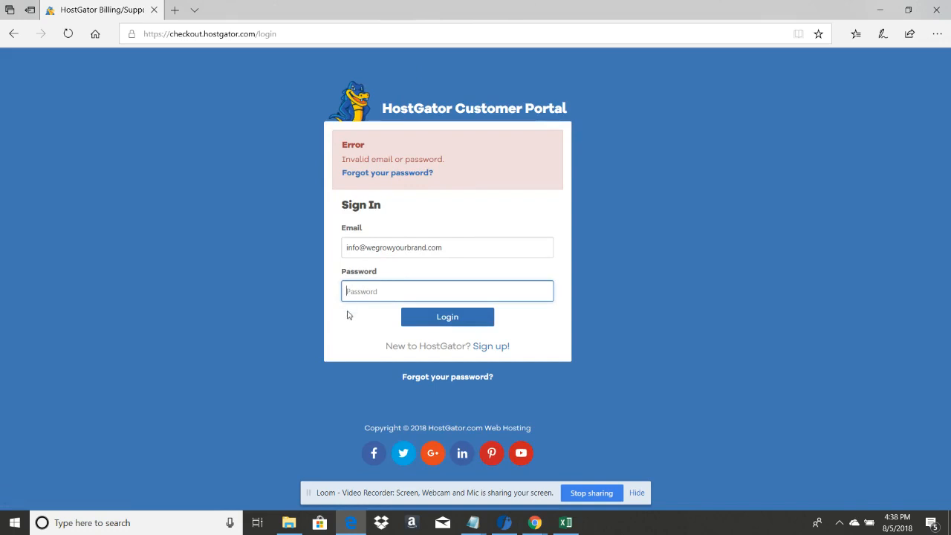
mouse_move(387, 172)
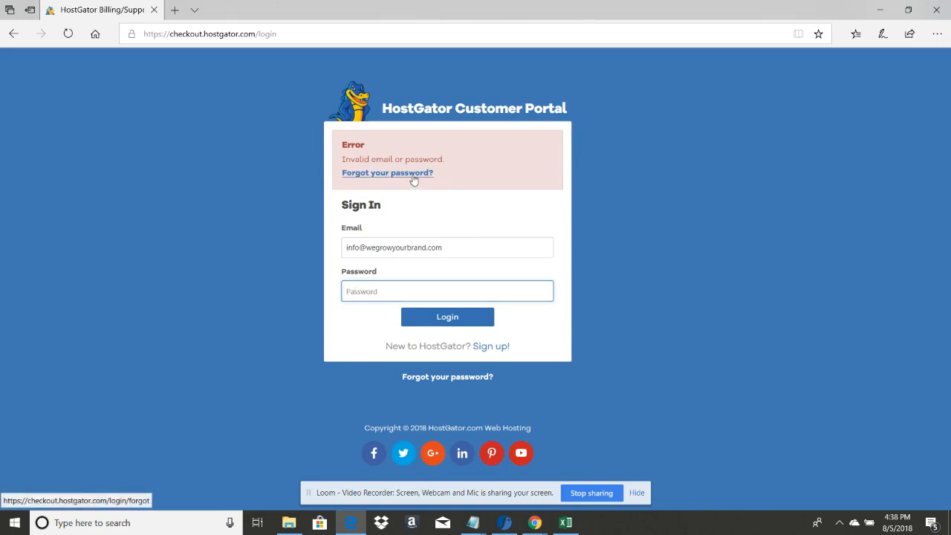
click(386, 173)
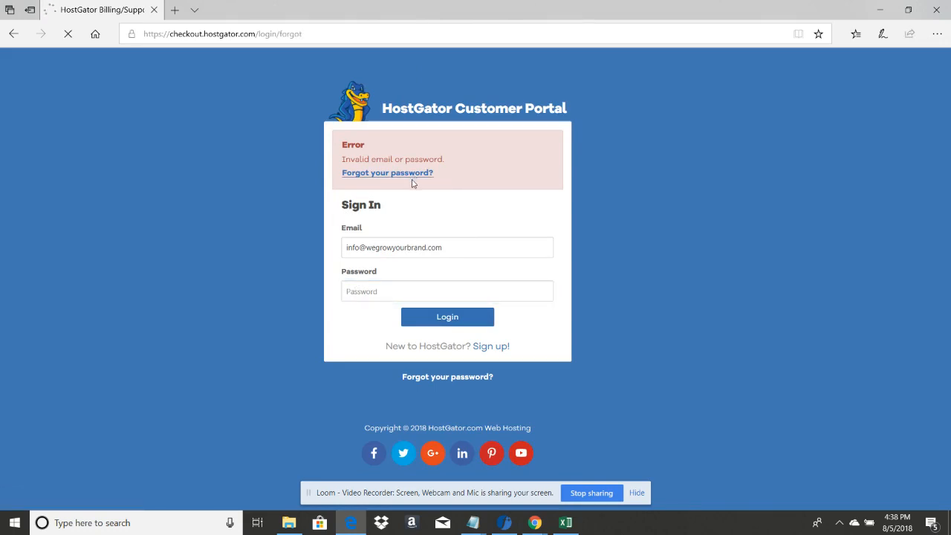
click(387, 172)
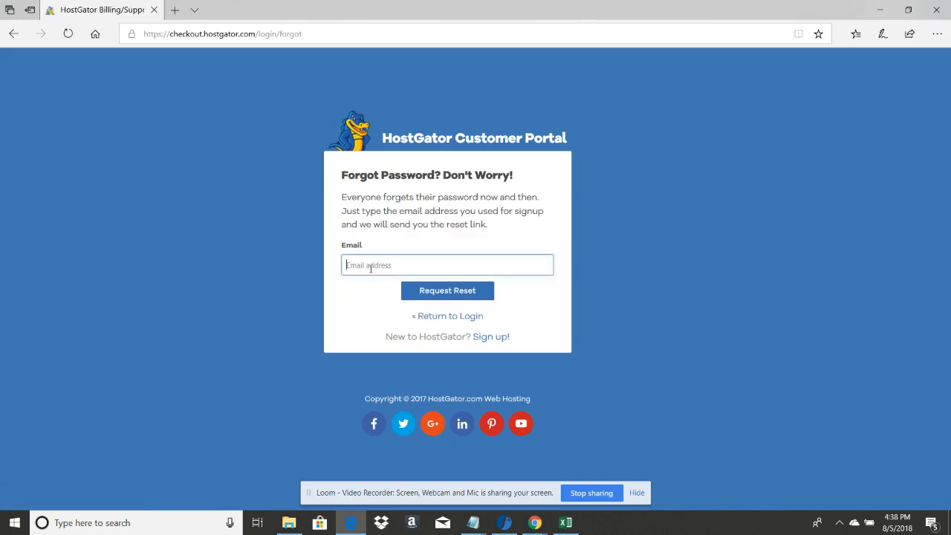
text(INFO)
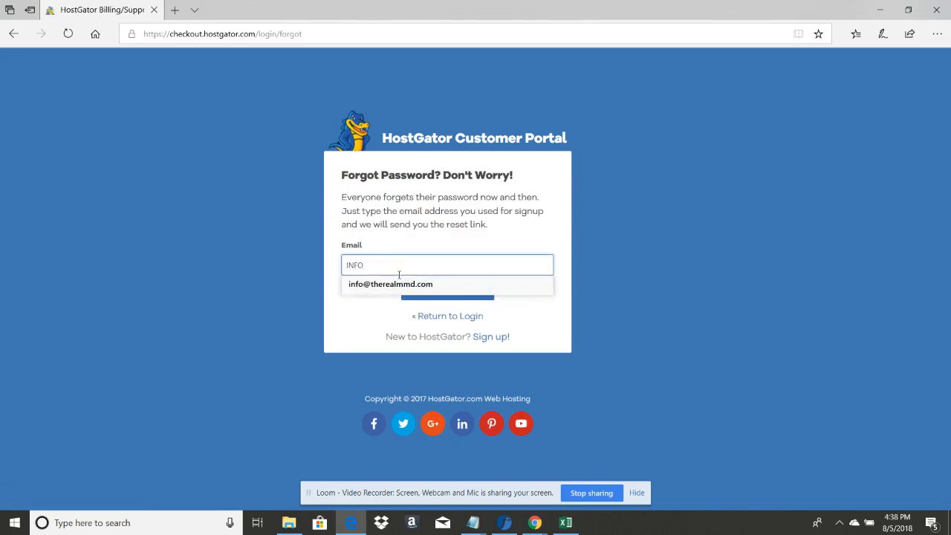
click(390, 283)
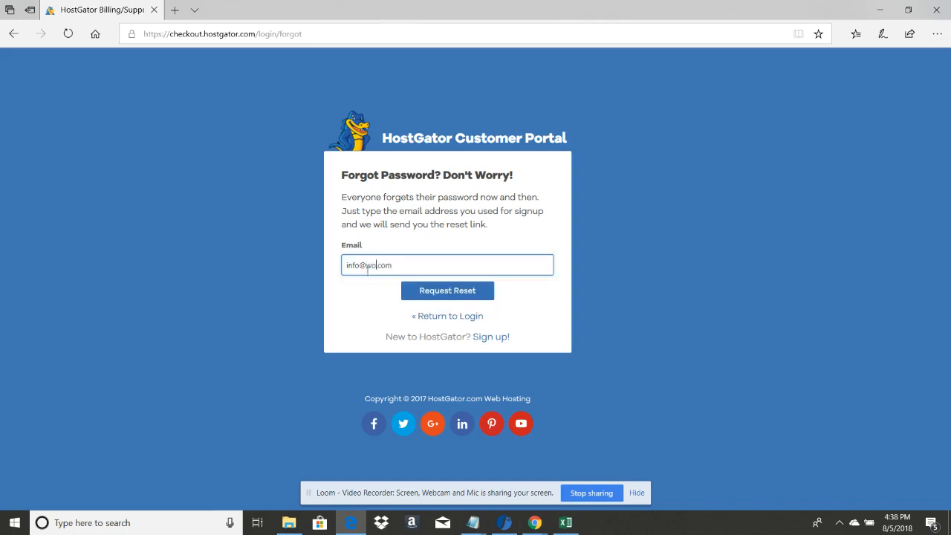
text(egrow)
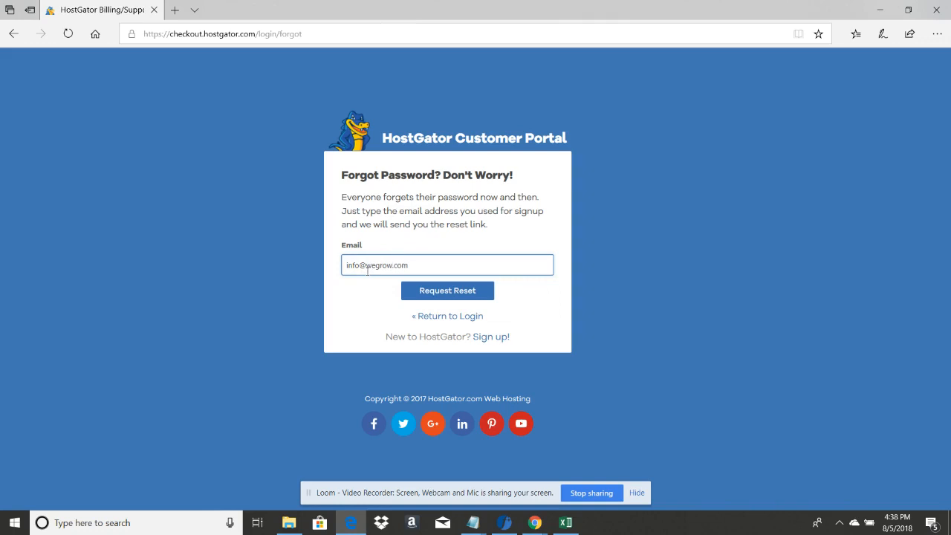
text(yourbrand)
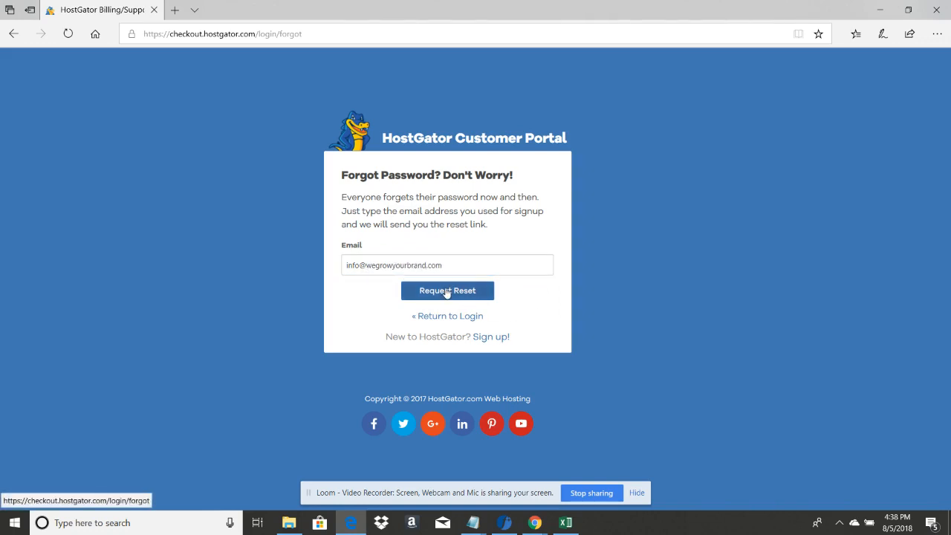
click(447, 291)
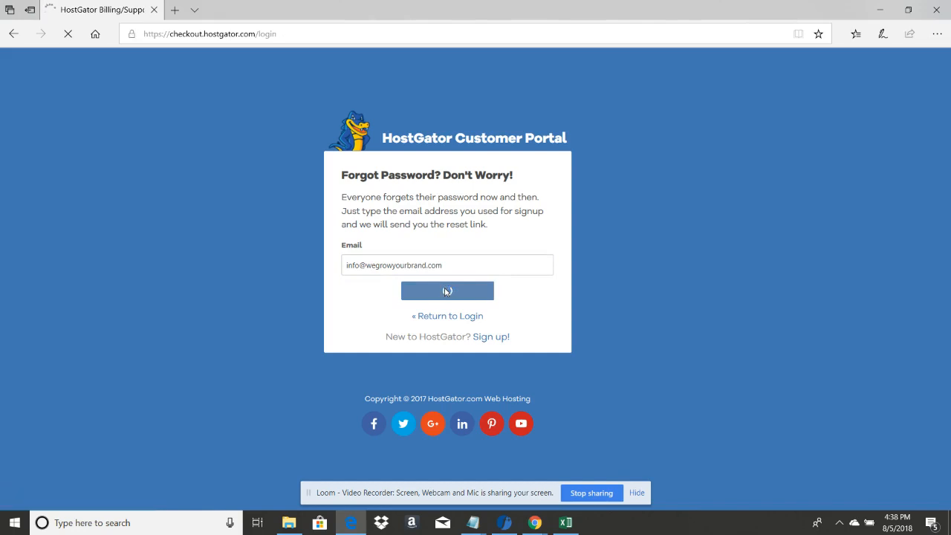
- Open HostGator's Password Change Request email in the receiving Gmail account and follow its reset link
click(447, 291)
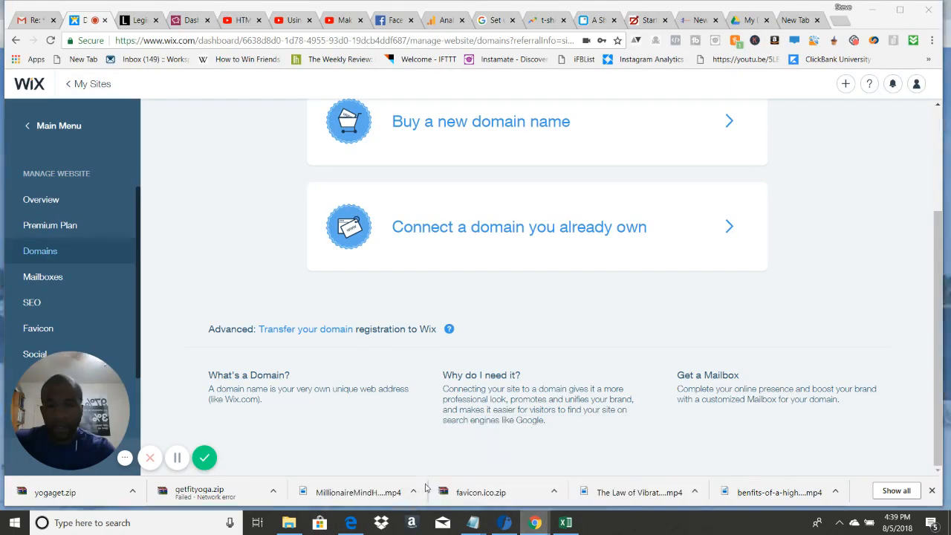
click(35, 20)
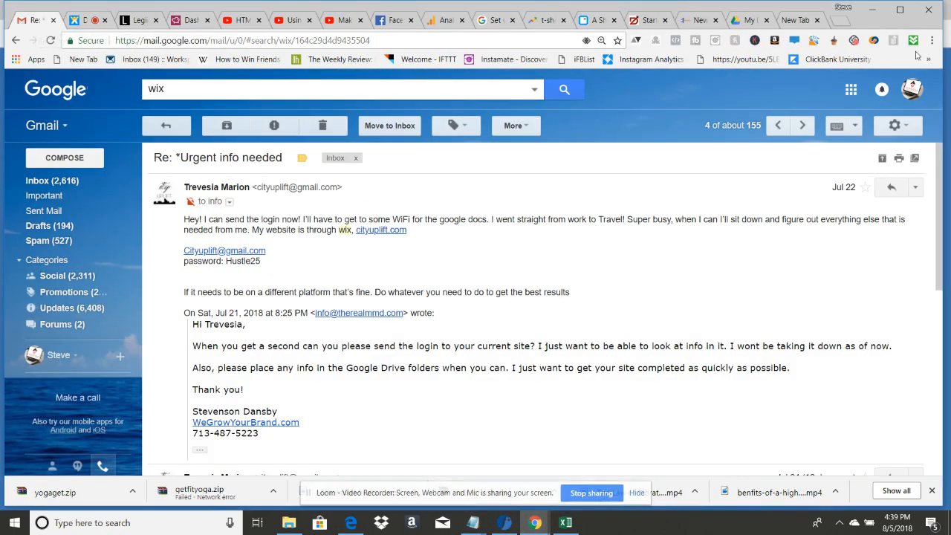
click(913, 88)
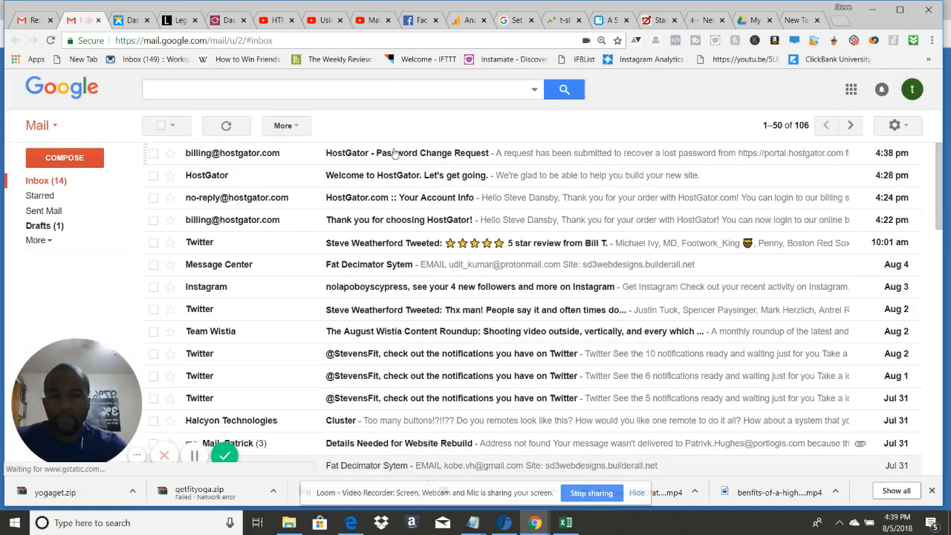
click(407, 153)
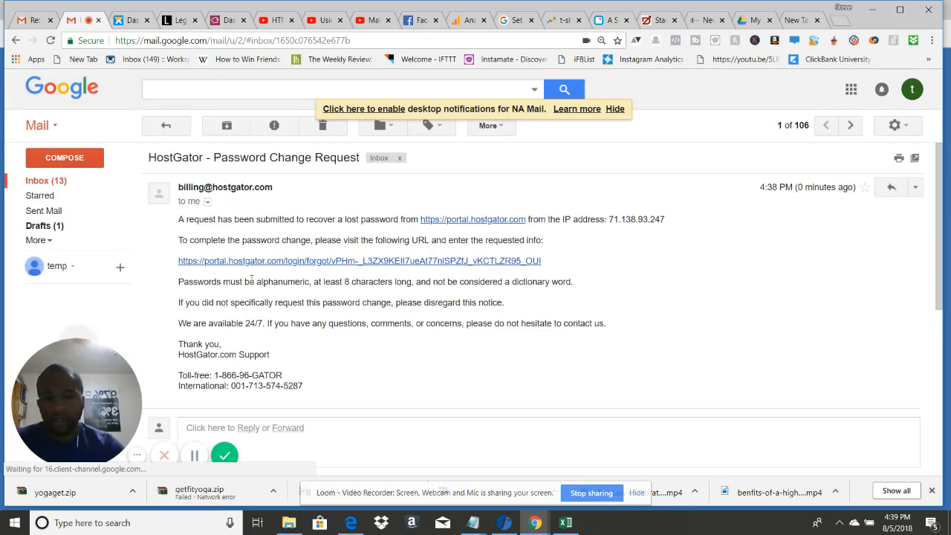
click(359, 261)
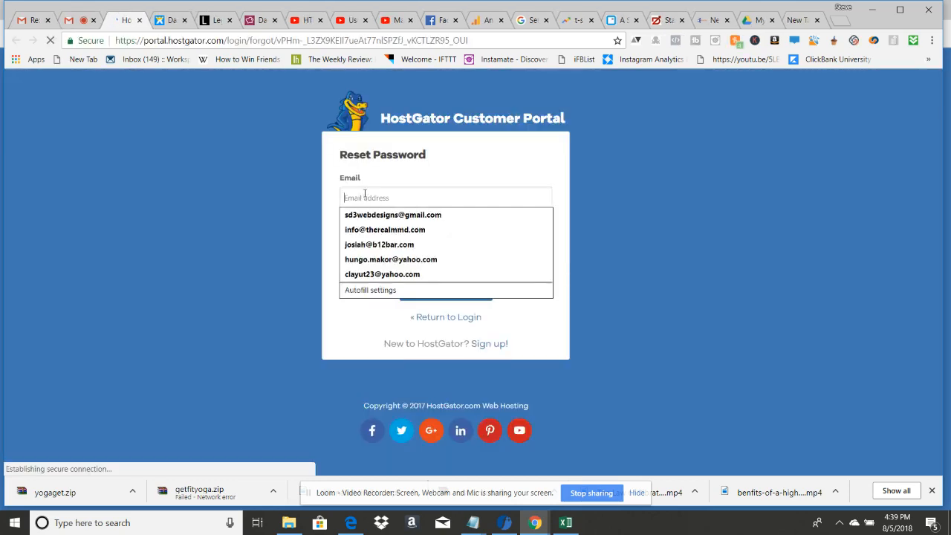
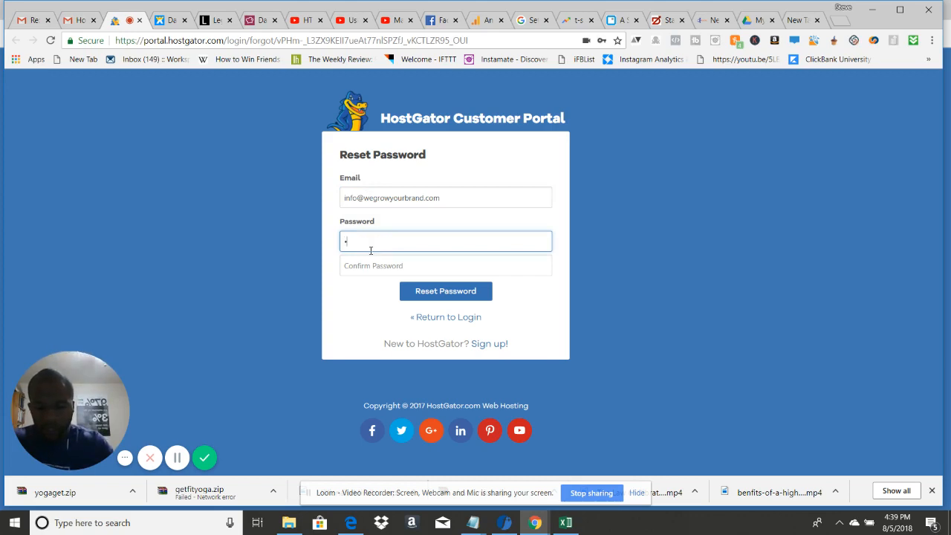
- Enter and confirm the new password on the Reset Password page, then submit it
text(password)
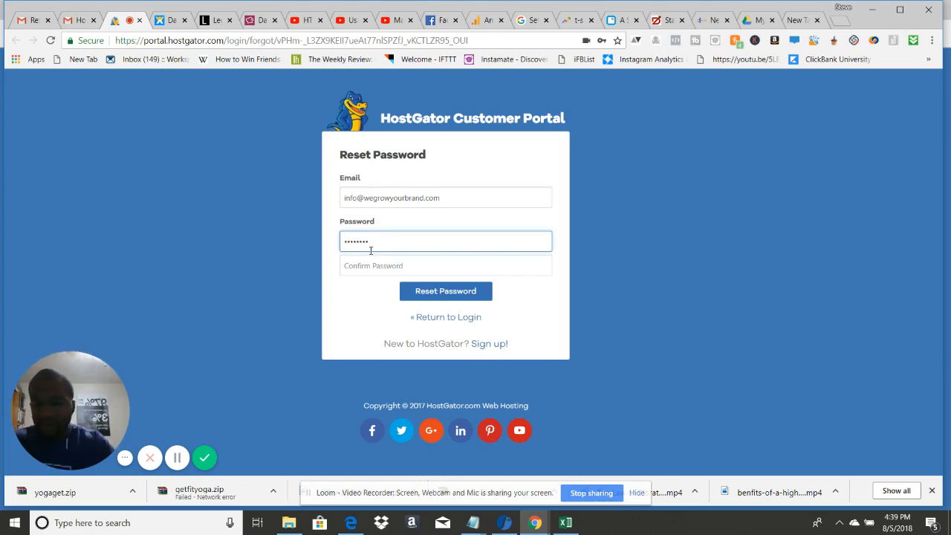
click(445, 265)
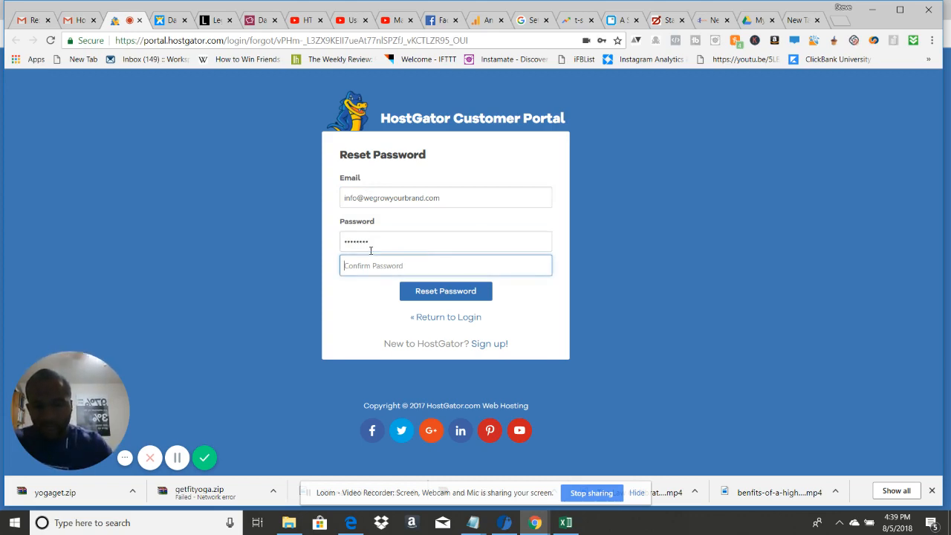
text(••••••)
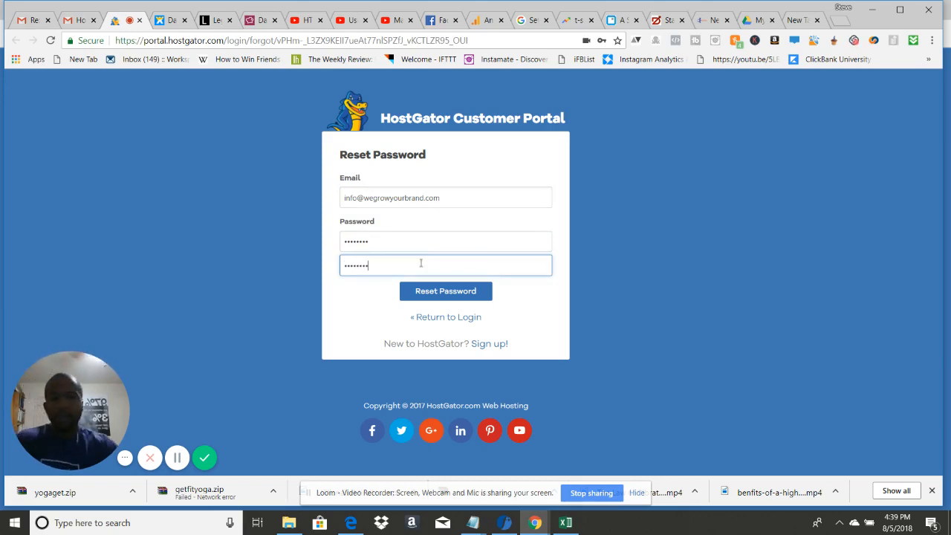
click(446, 291)
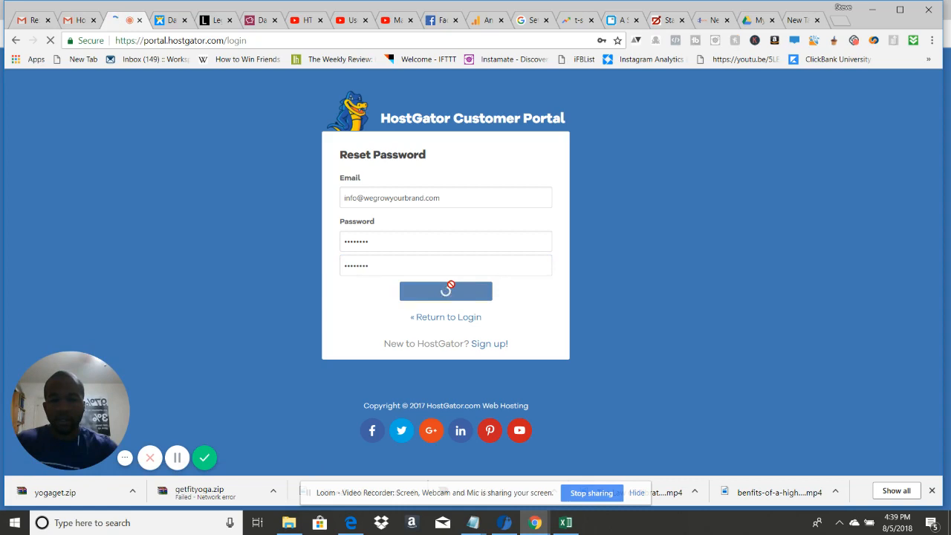
click(446, 290)
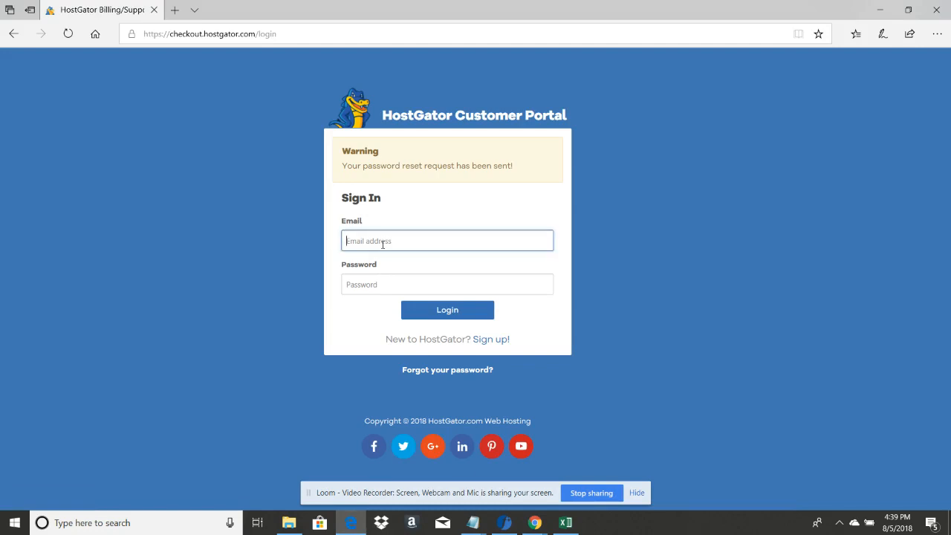
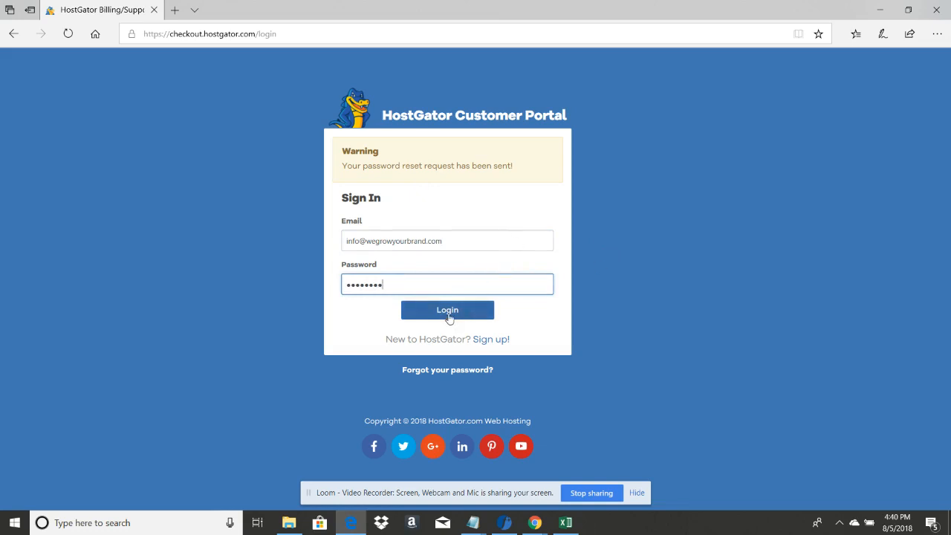
click(448, 309)
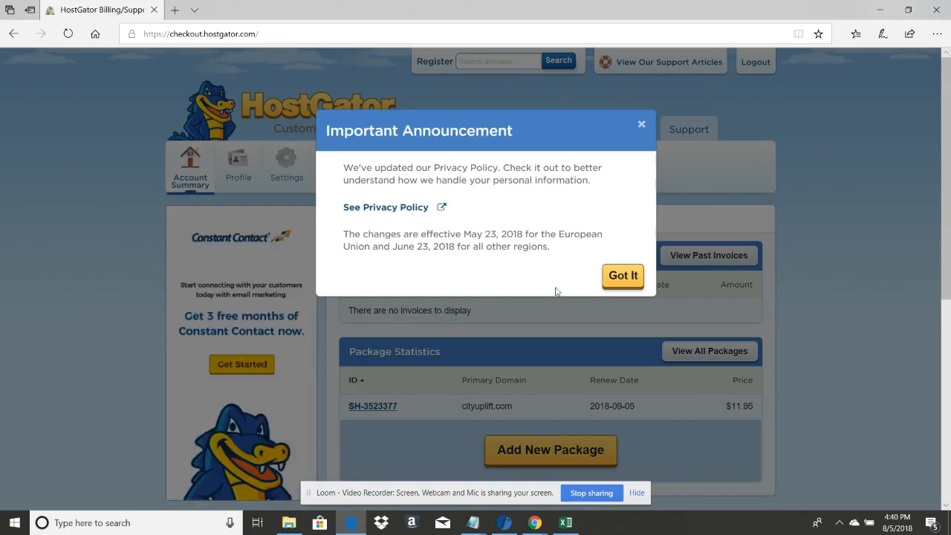
- Dismiss the announcement and check package SH-3523377's details show an active shared plan
click(622, 276)
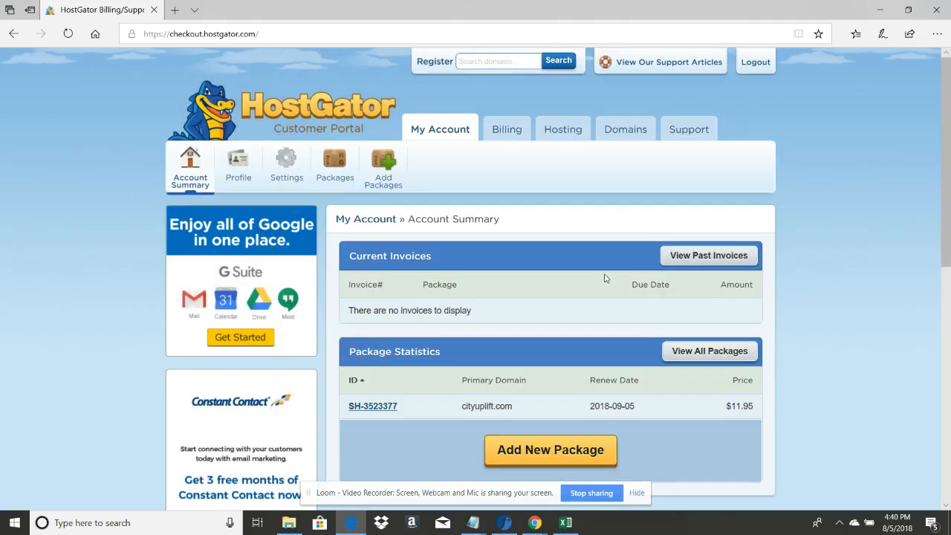
scroll(down, 3)
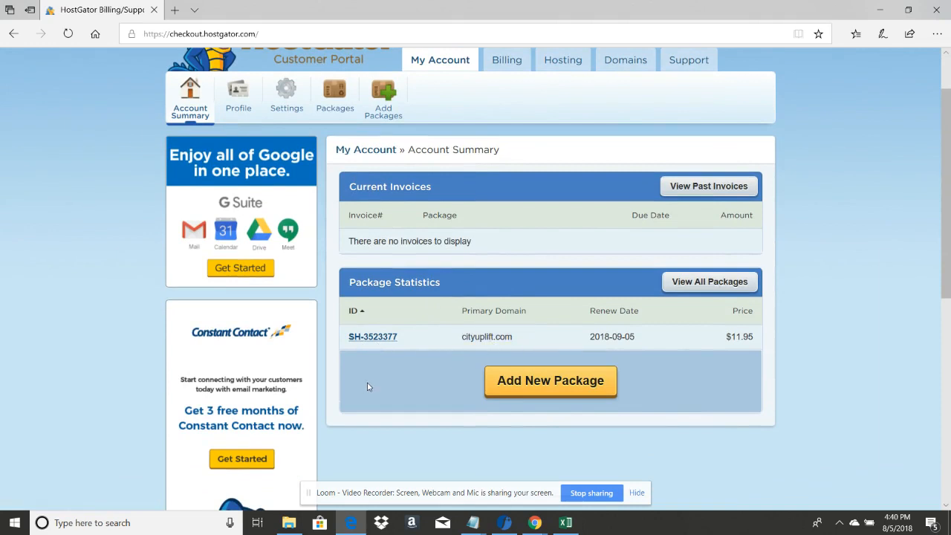
click(372, 337)
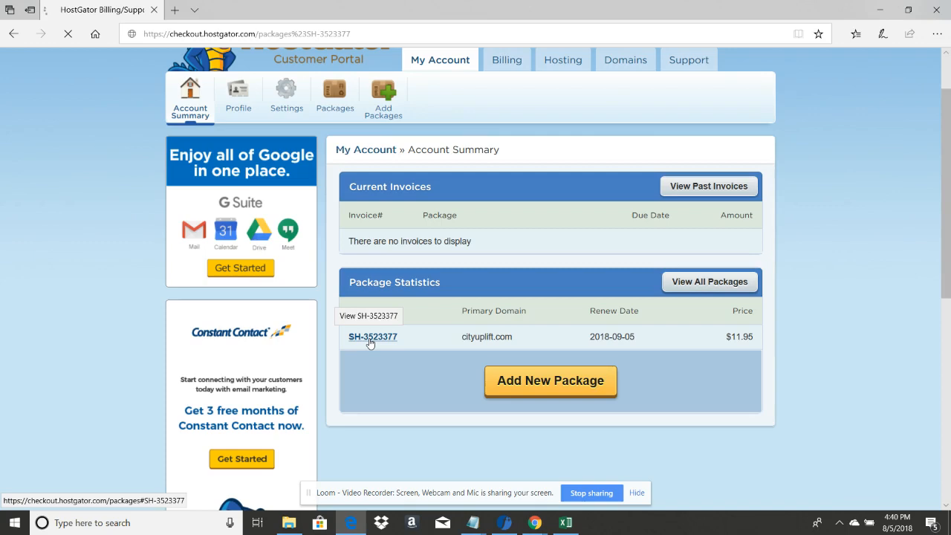
click(373, 336)
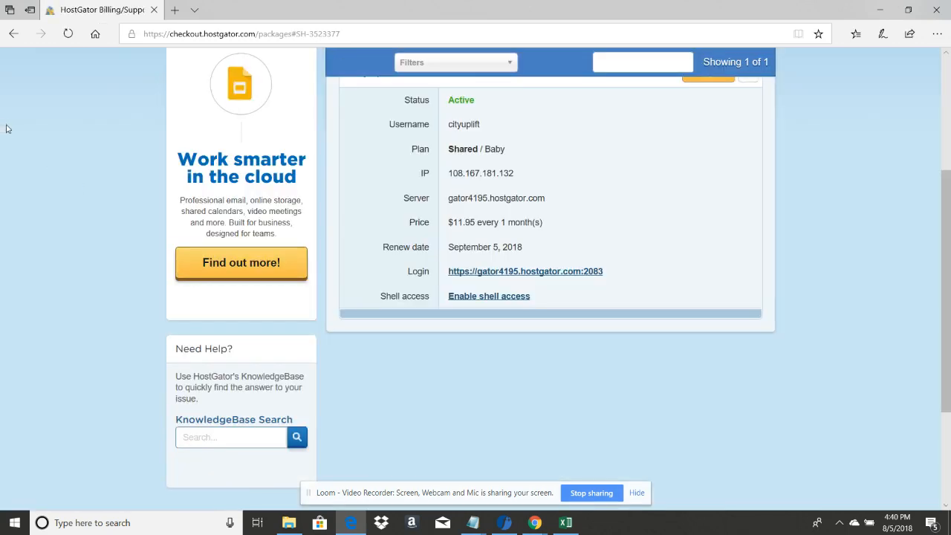
scroll(up, 3)
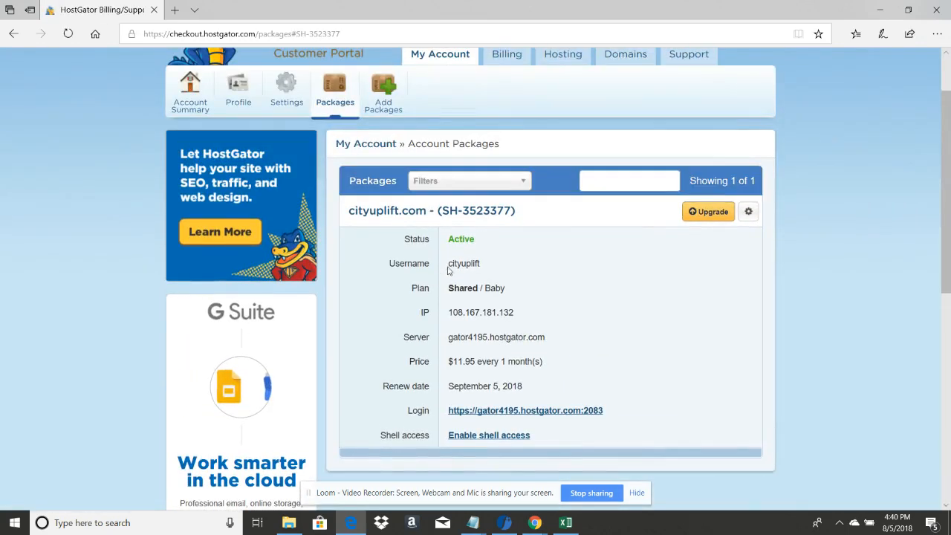
scroll(down, 3)
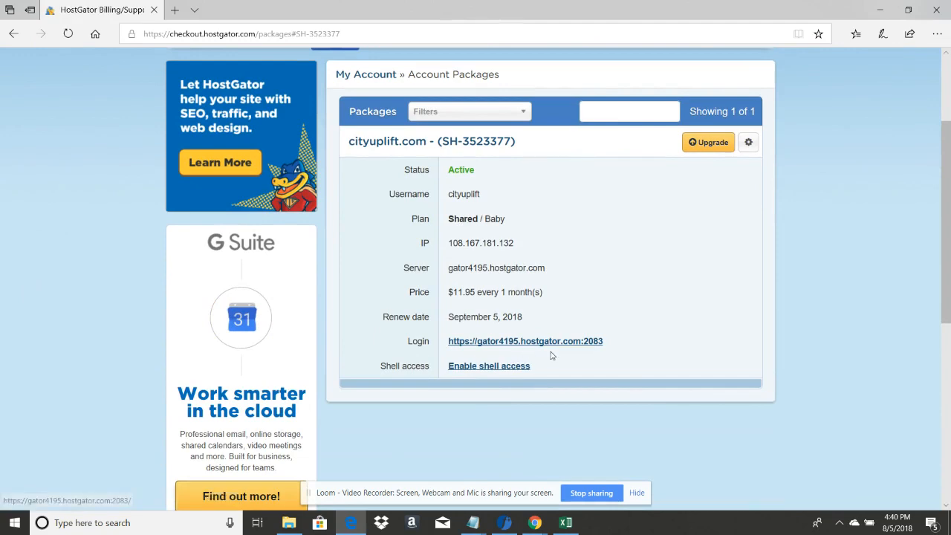
- Go back from the package details to the Account Summary page
click(13, 33)
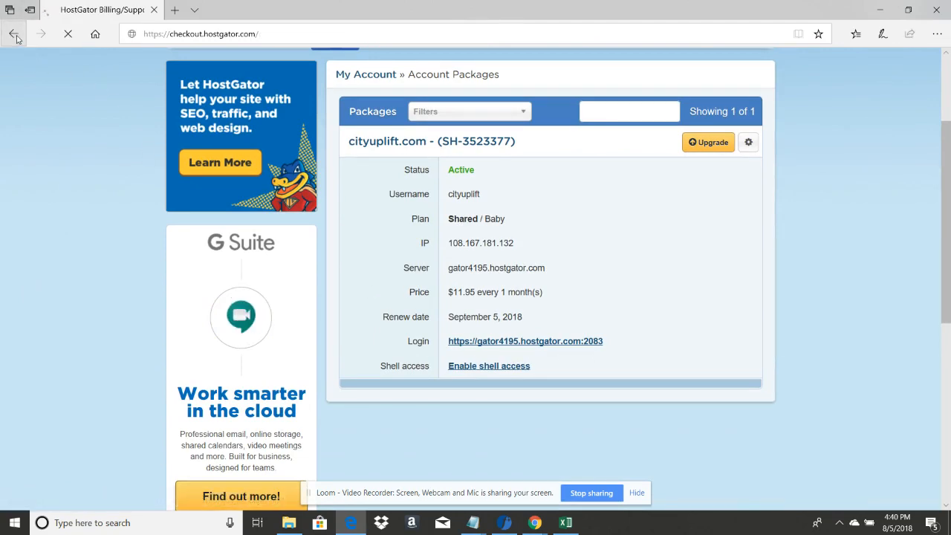
click(14, 34)
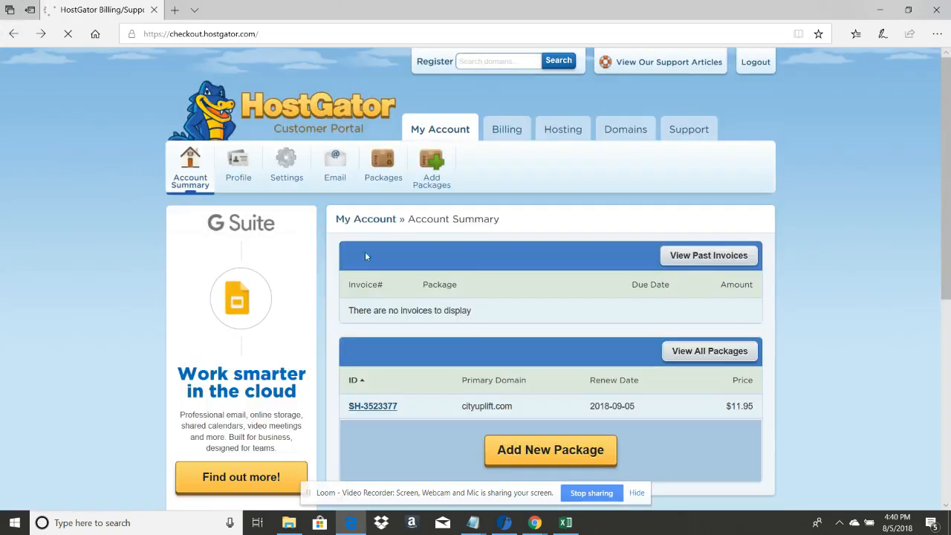
scroll(down, 3)
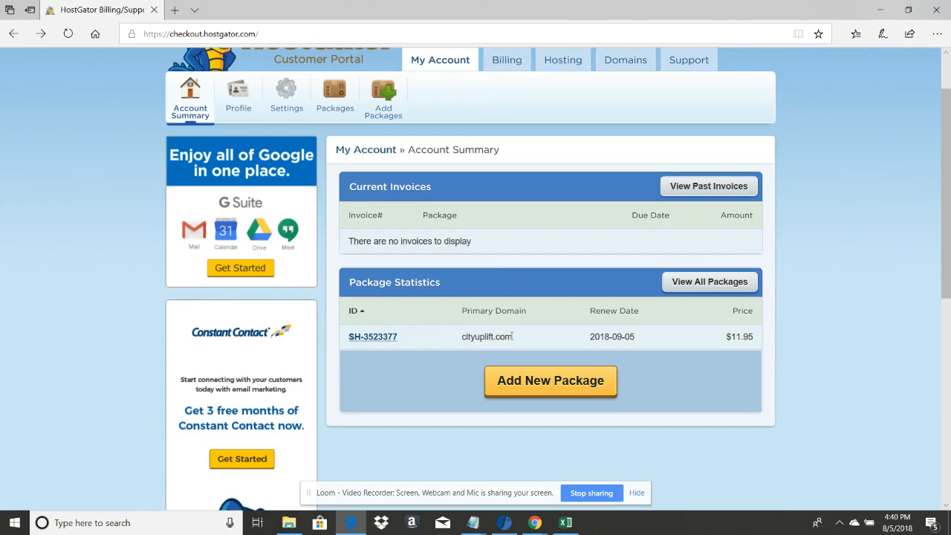
scroll(up, 3)
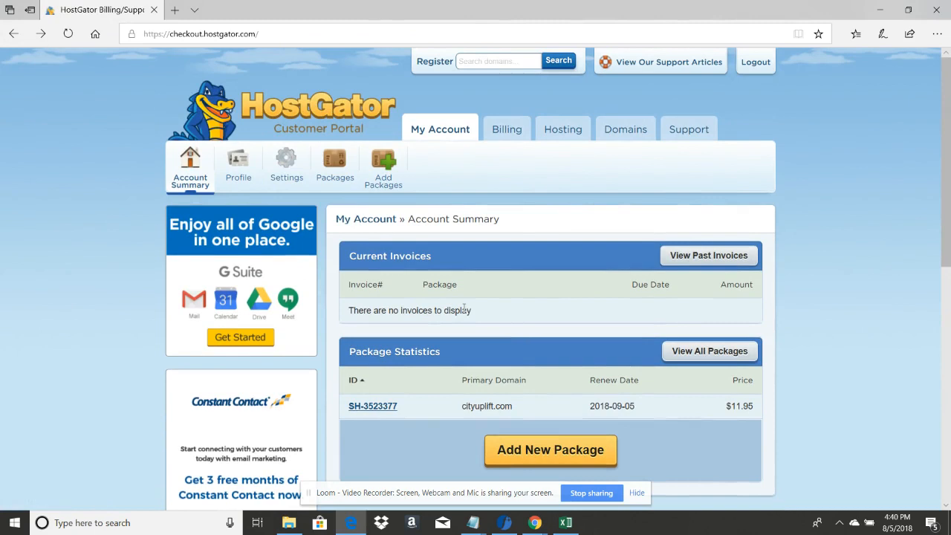
mouse_move(903, 445)
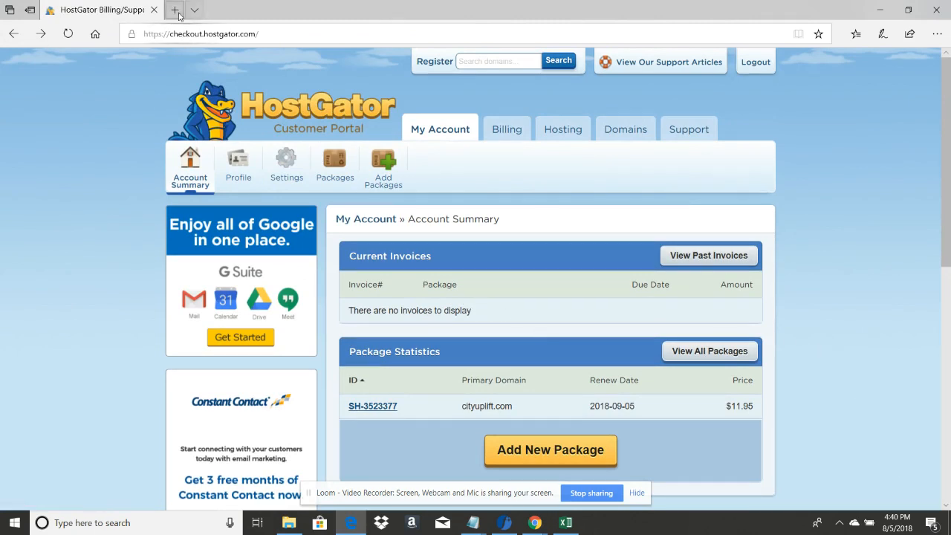
- Visit cityuplift.com in a new Edge tab, confirm it can't be reached, and close it
click(177, 10)
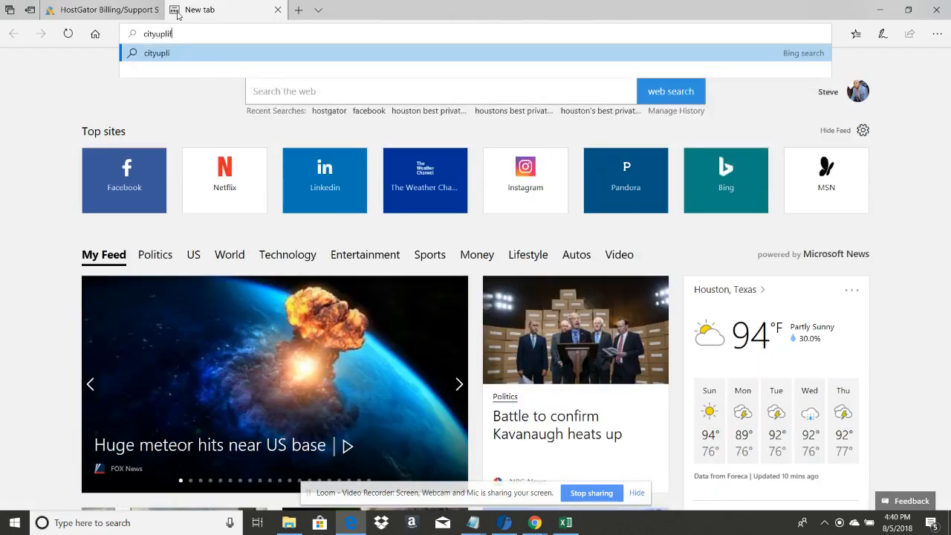
key(Return)
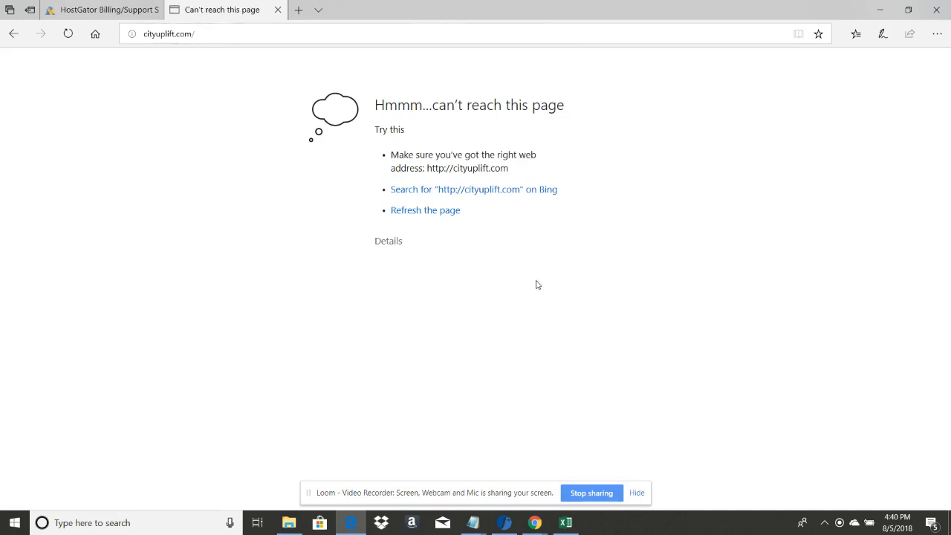
mouse_move(642, 221)
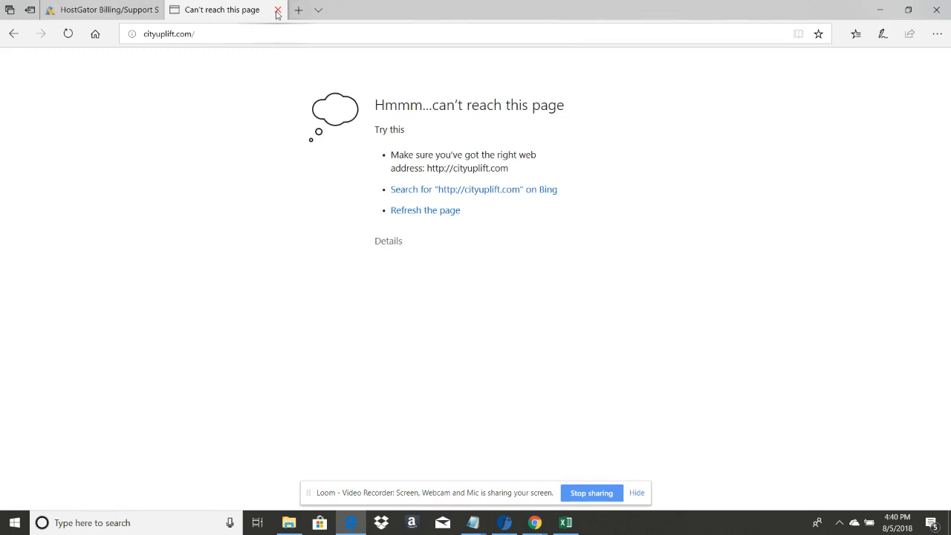
click(277, 13)
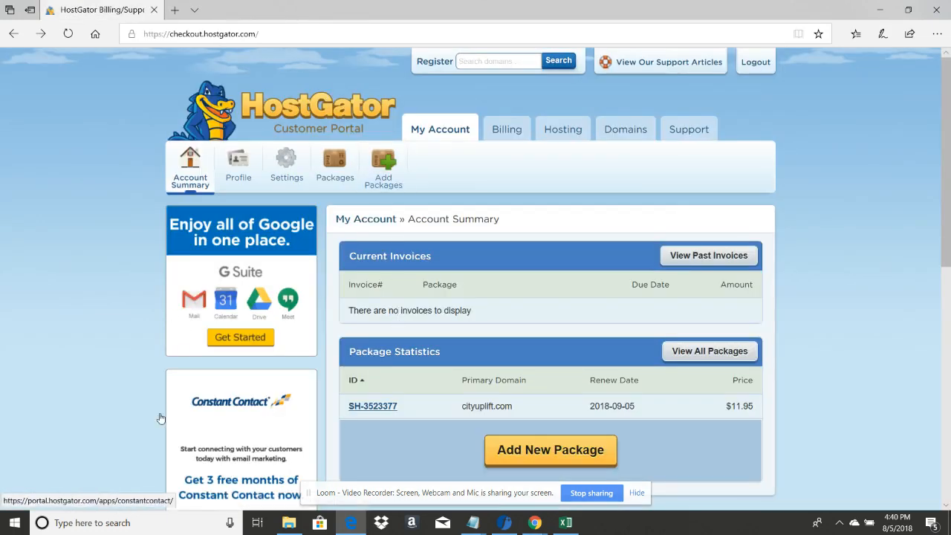
mouse_move(223, 389)
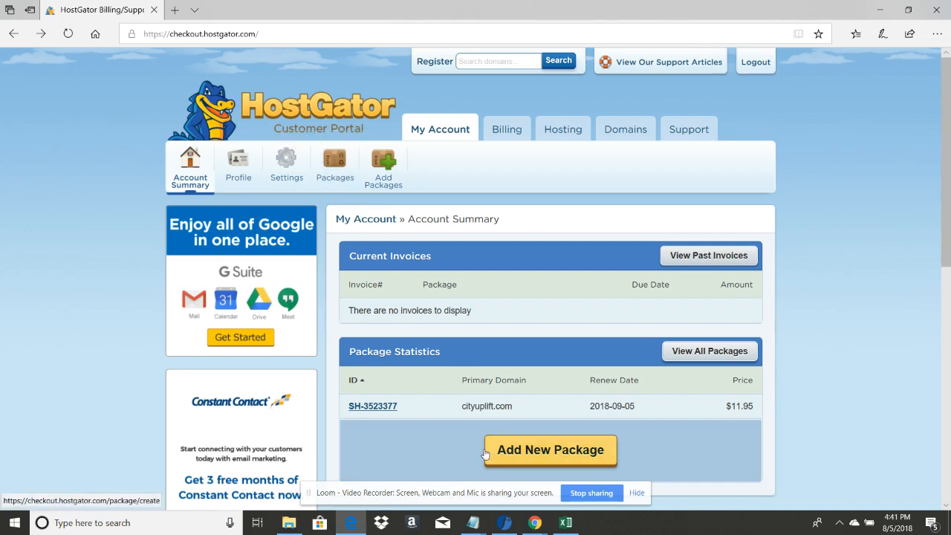
mouse_move(453, 447)
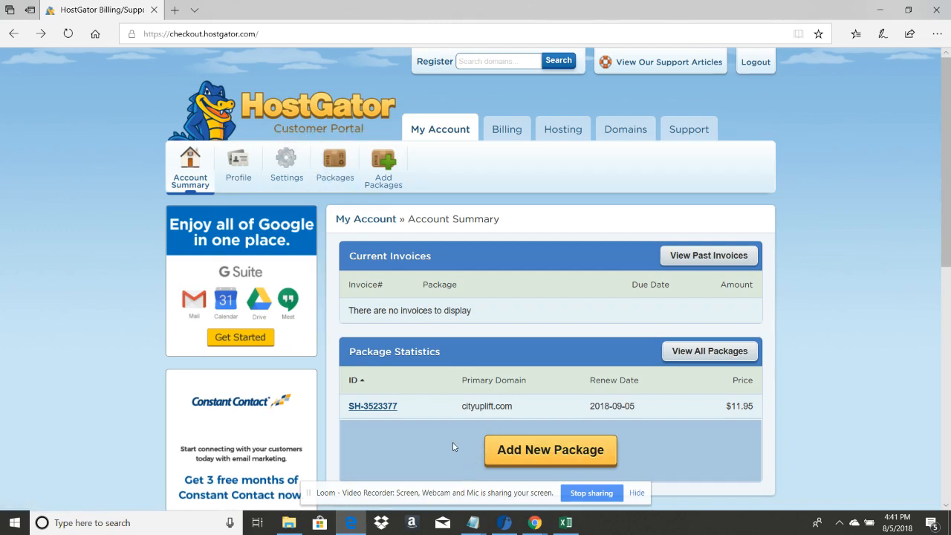
mouse_move(447, 450)
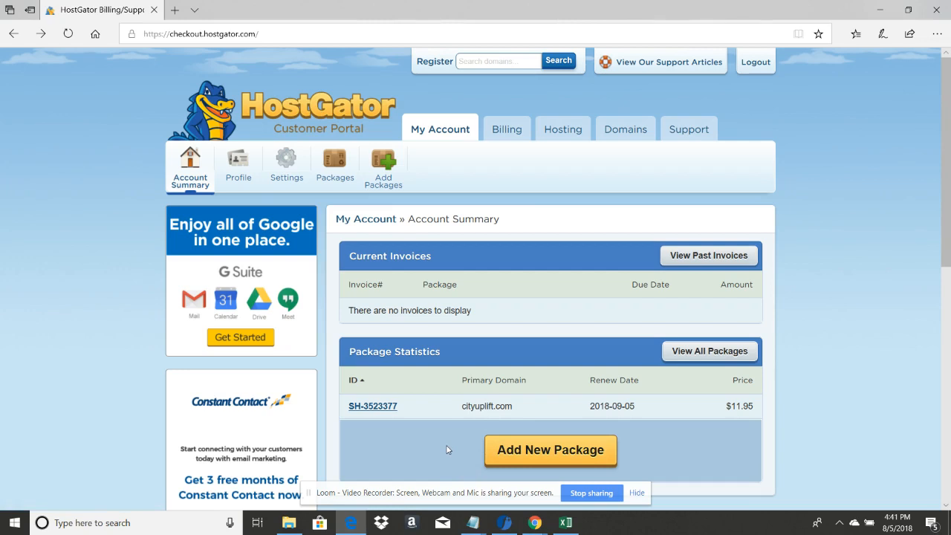
mouse_move(364, 464)
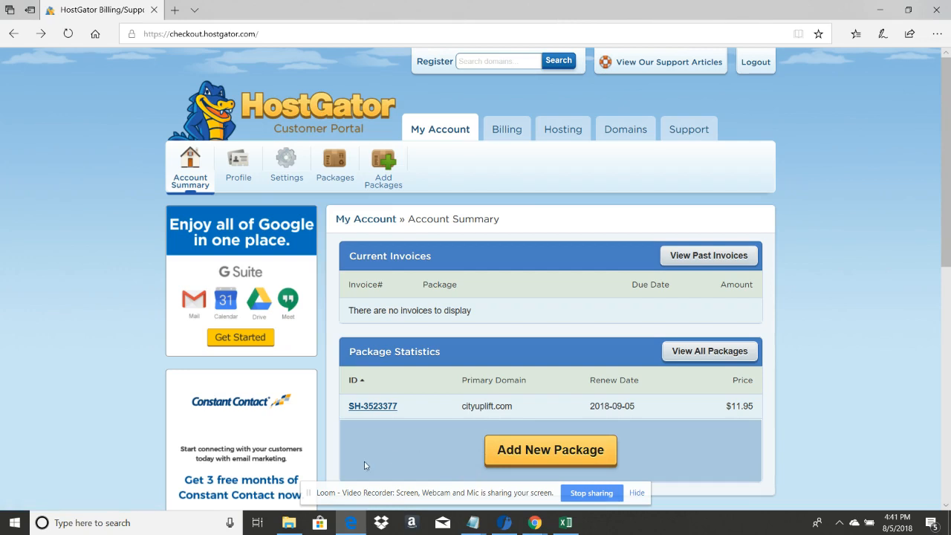
mouse_move(551, 450)
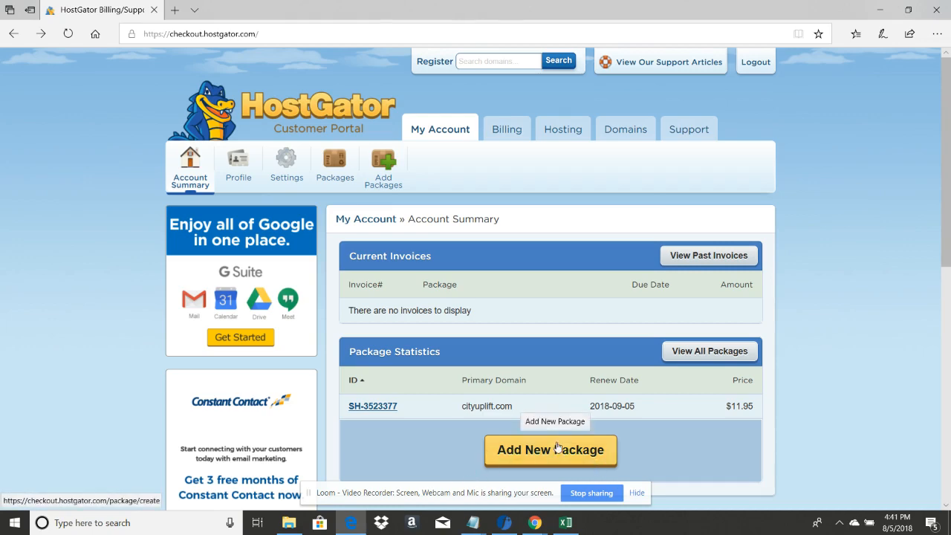
mouse_move(383, 164)
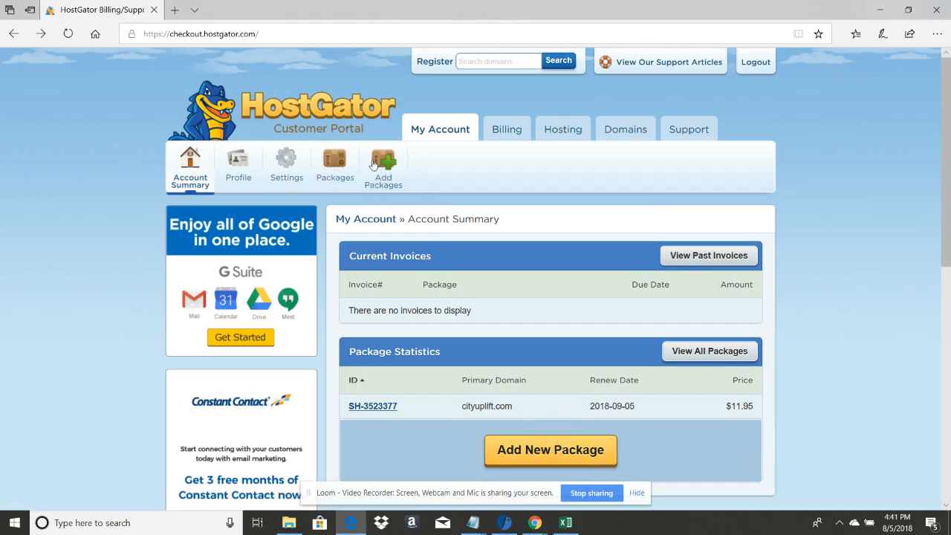
mouse_move(482, 304)
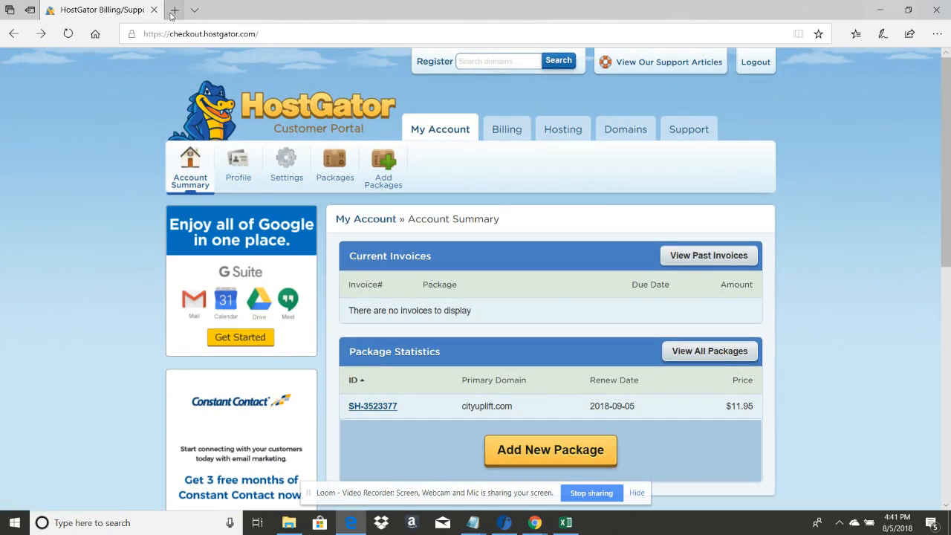
mouse_move(489, 418)
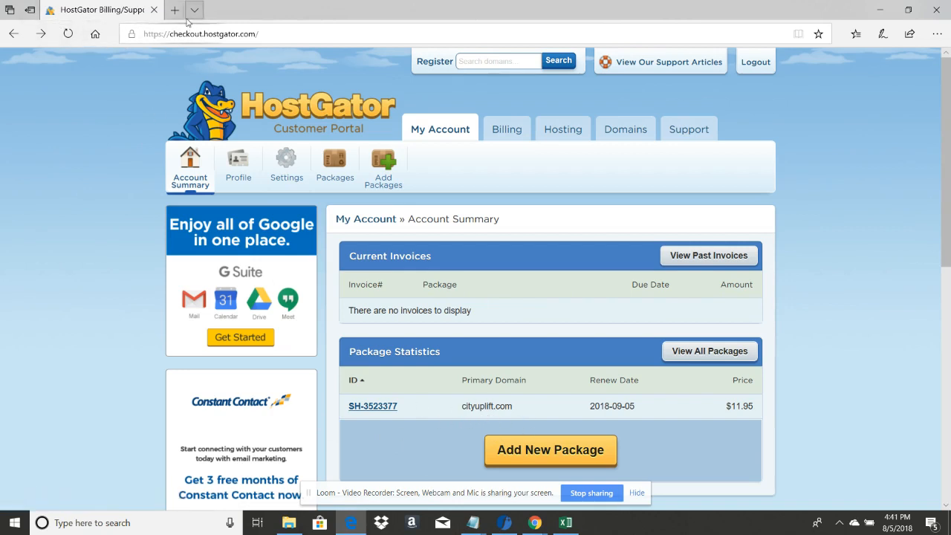
mouse_move(174, 10)
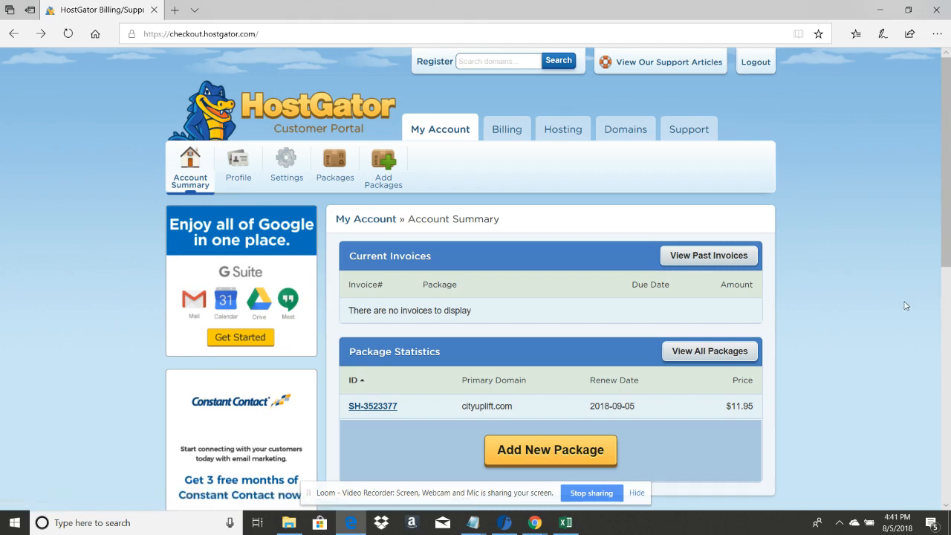
mouse_move(883, 9)
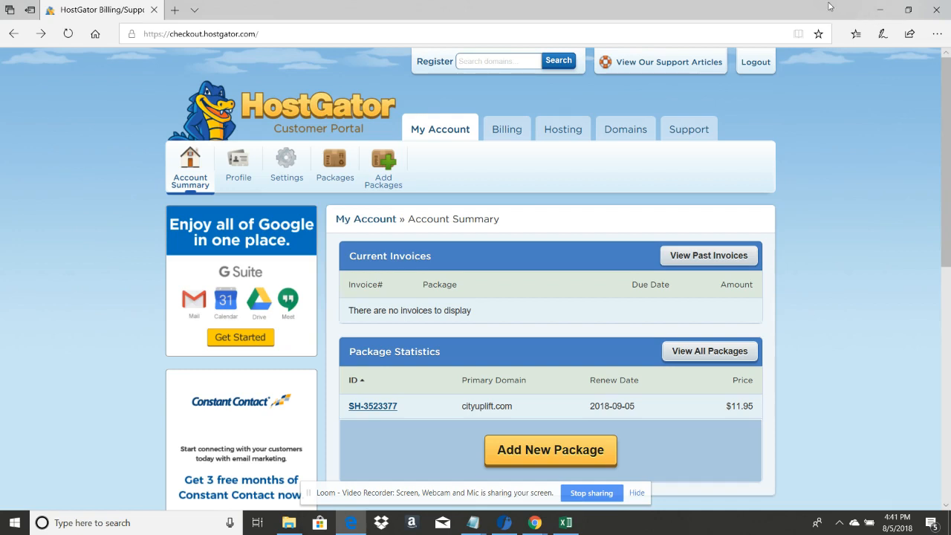
mouse_move(853, 4)
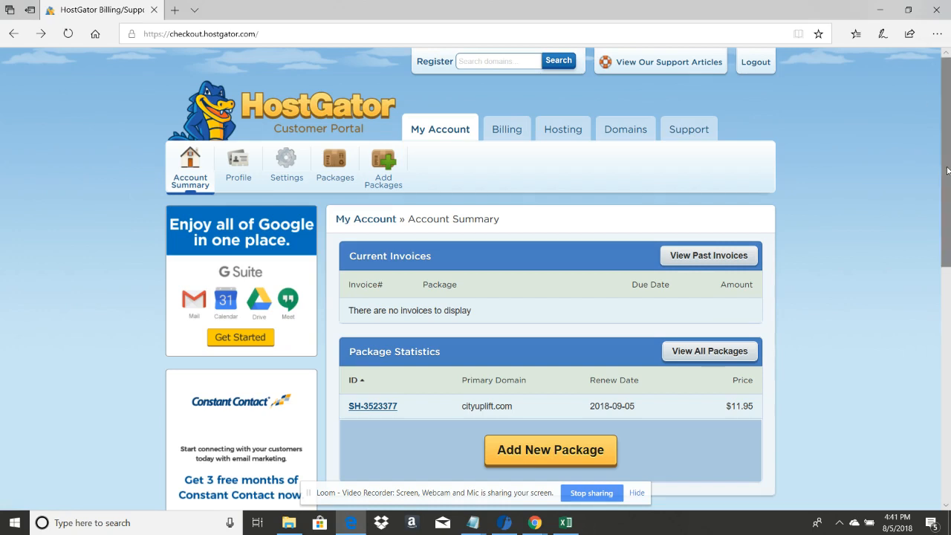
mouse_move(941, 168)
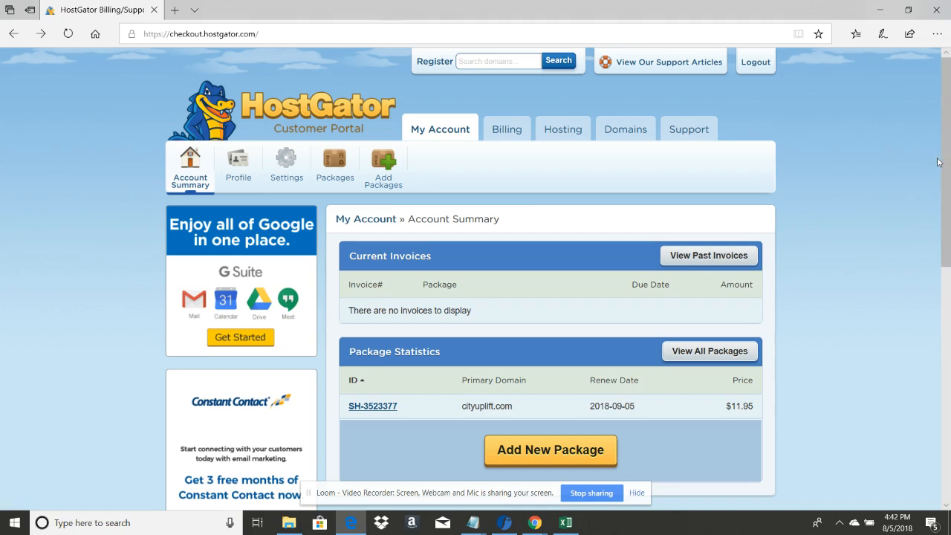
mouse_move(927, 173)
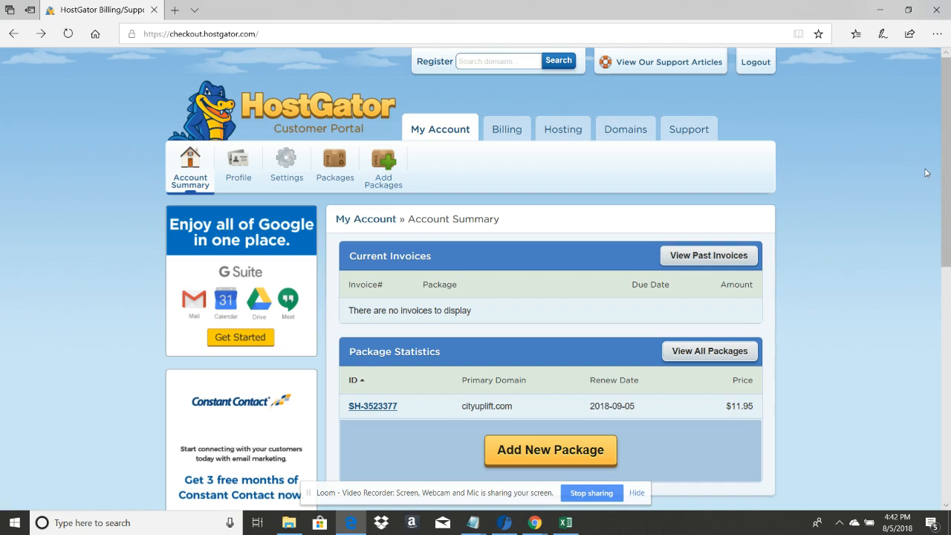
mouse_move(923, 173)
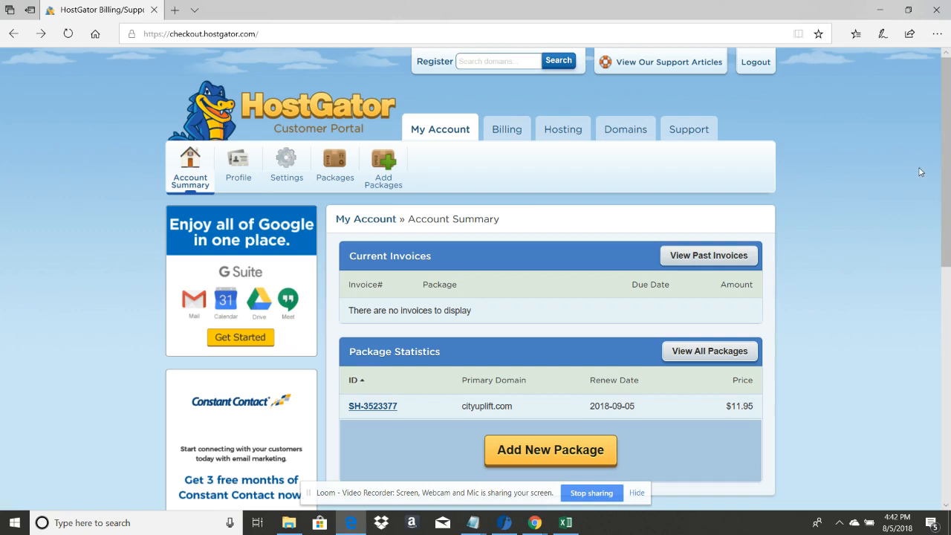
mouse_move(899, 178)
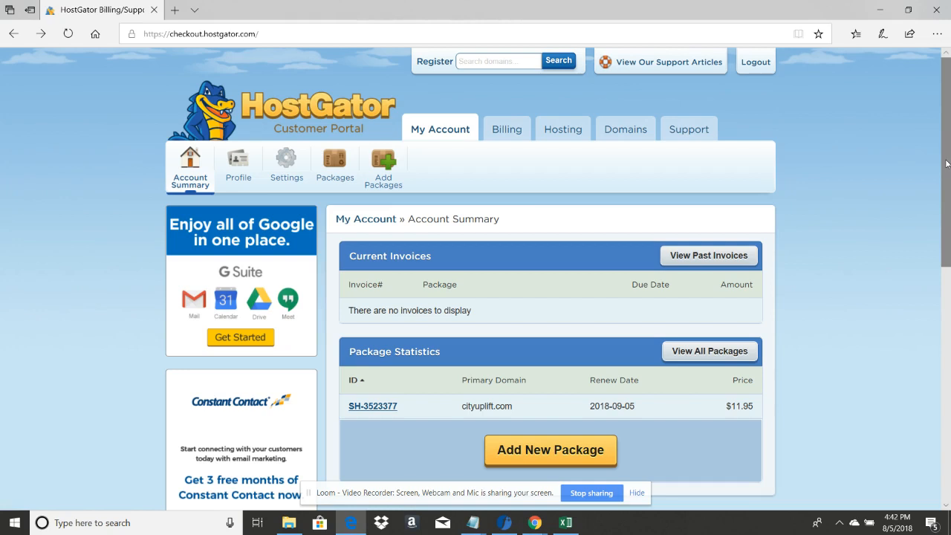
mouse_move(451, 118)
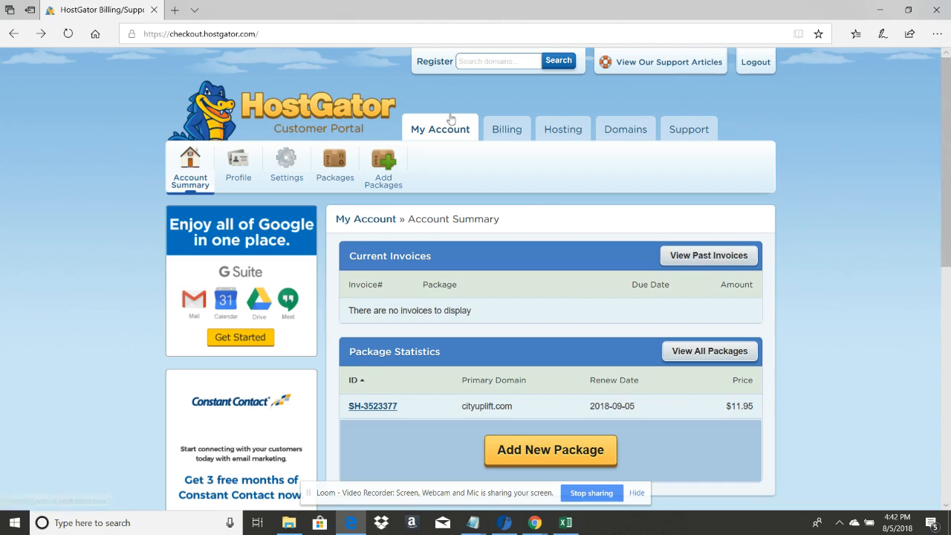
mouse_move(517, 410)
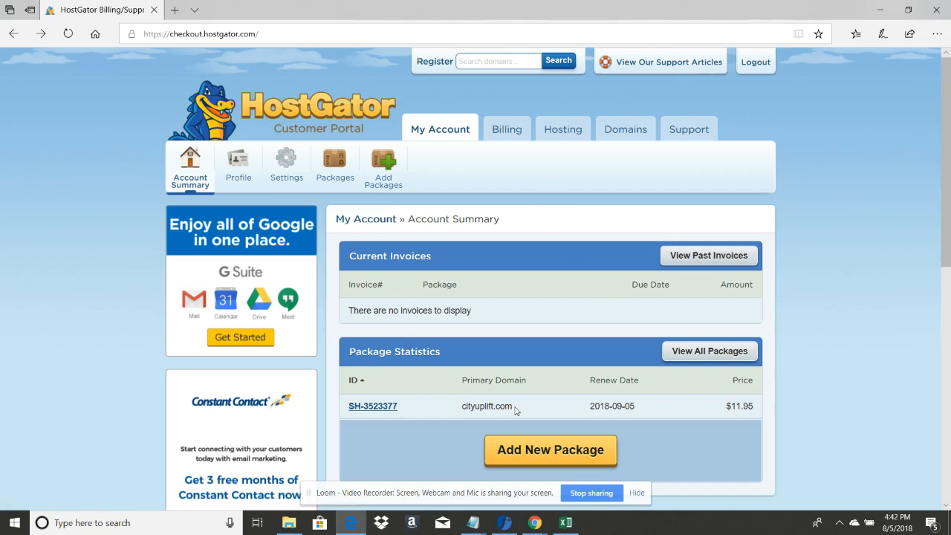
mouse_move(220, 218)
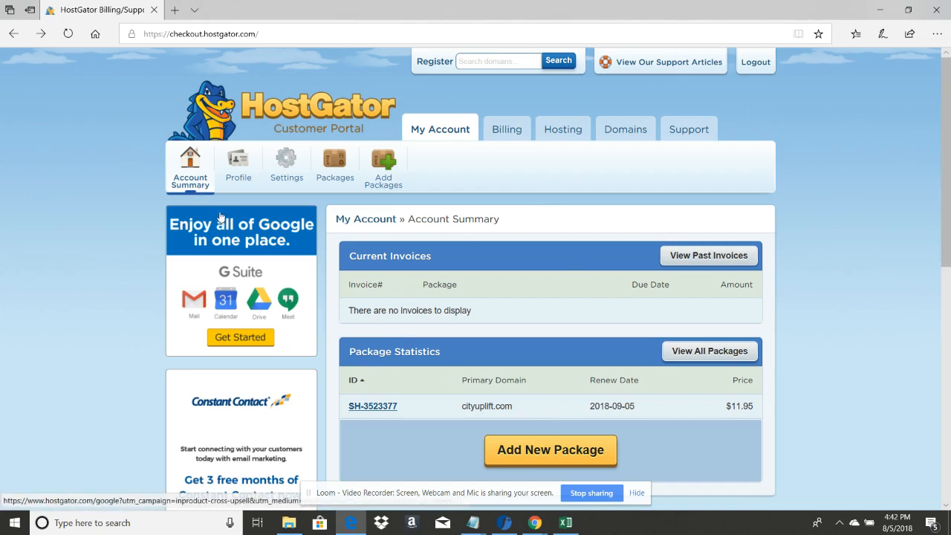
mouse_move(228, 220)
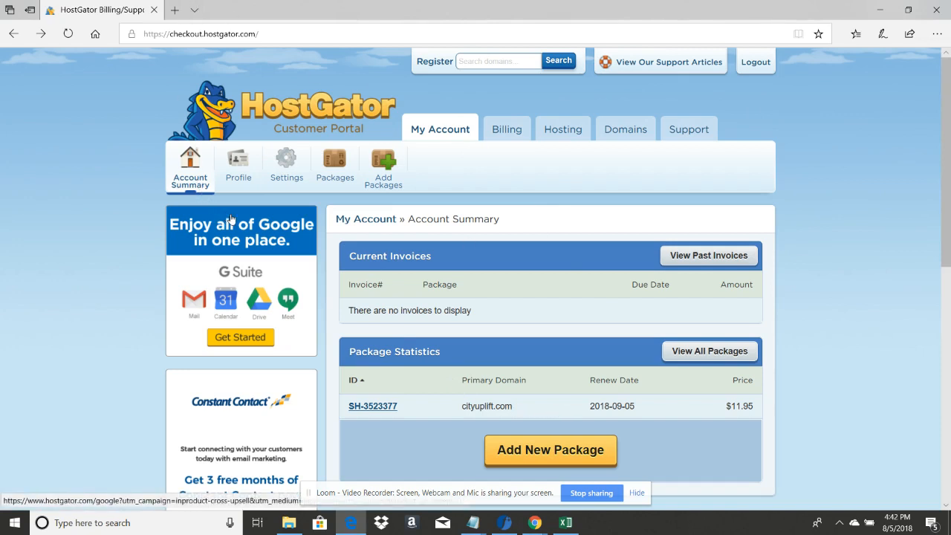
mouse_move(43, 109)
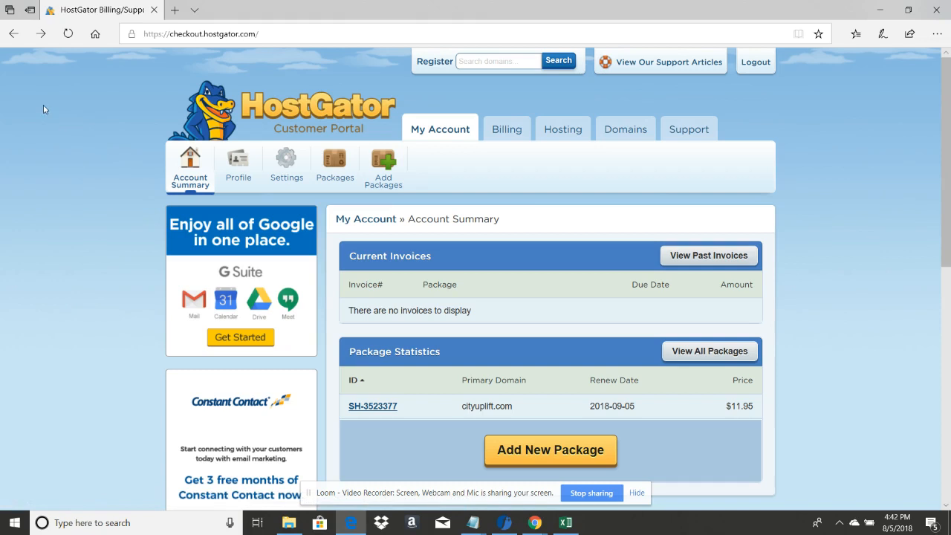
mouse_move(98, 84)
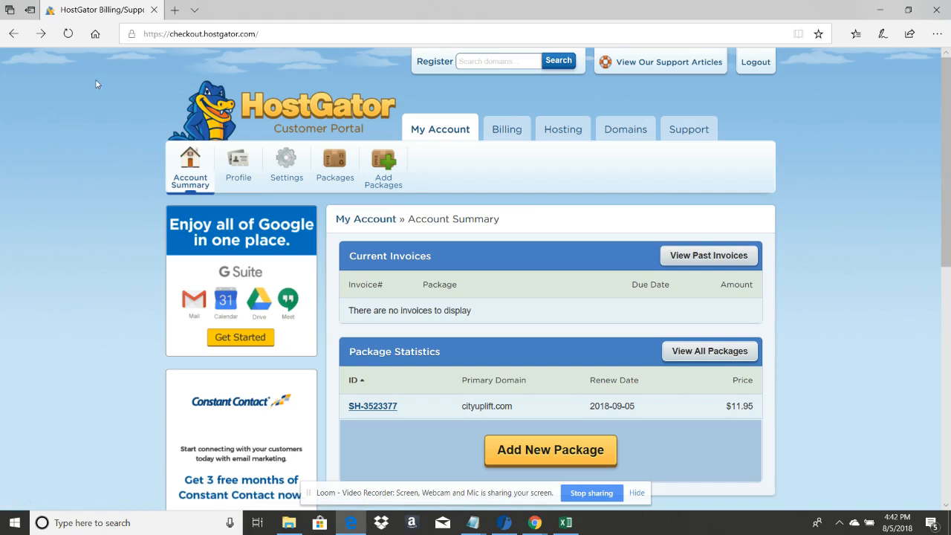
mouse_move(83, 60)
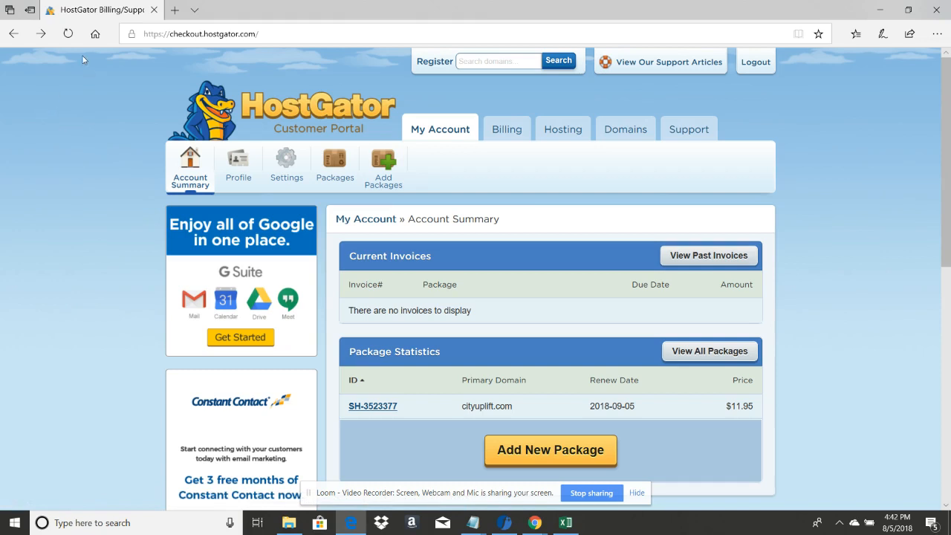
mouse_move(109, 64)
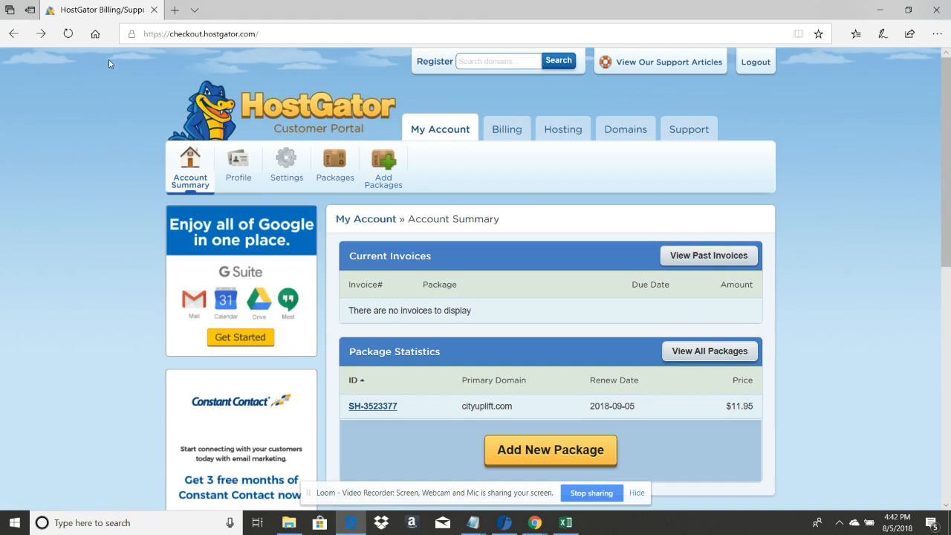
mouse_move(825, 81)
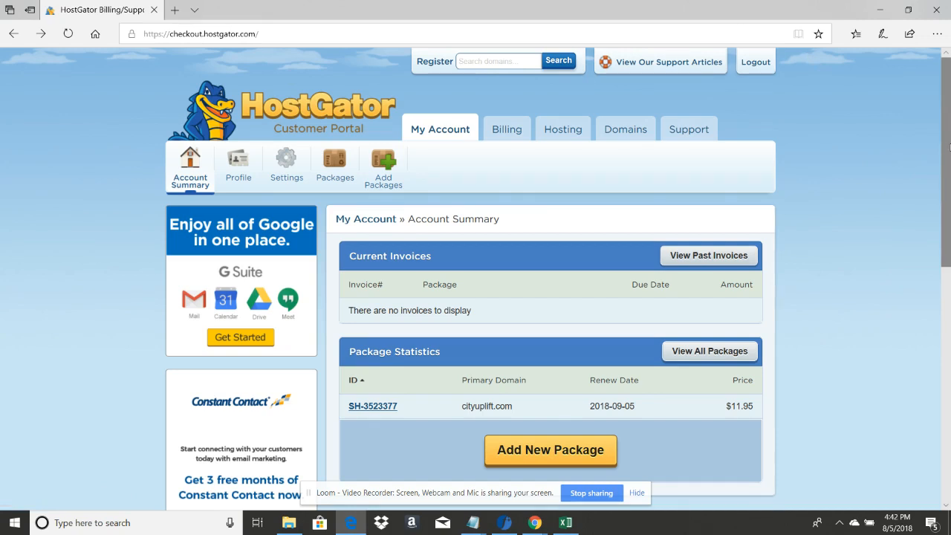
mouse_move(948, 147)
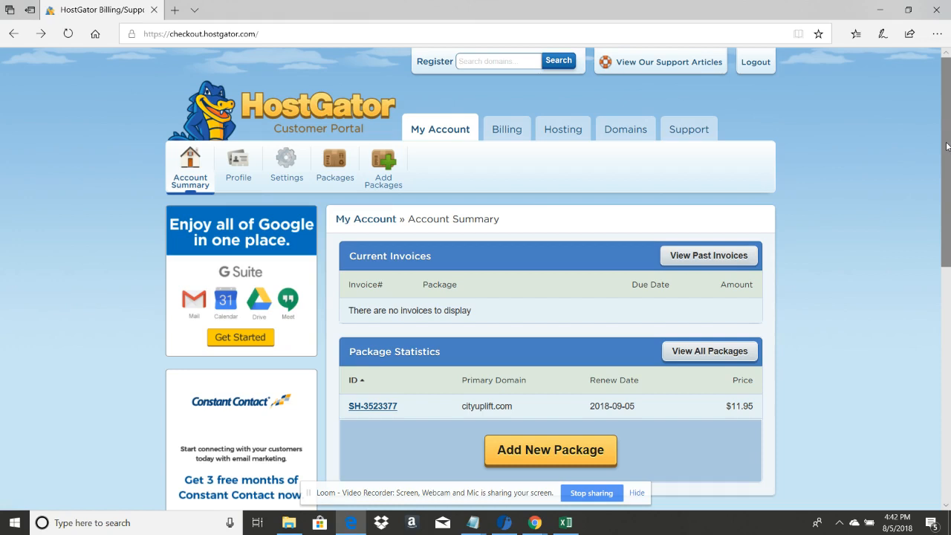
mouse_move(208, 96)
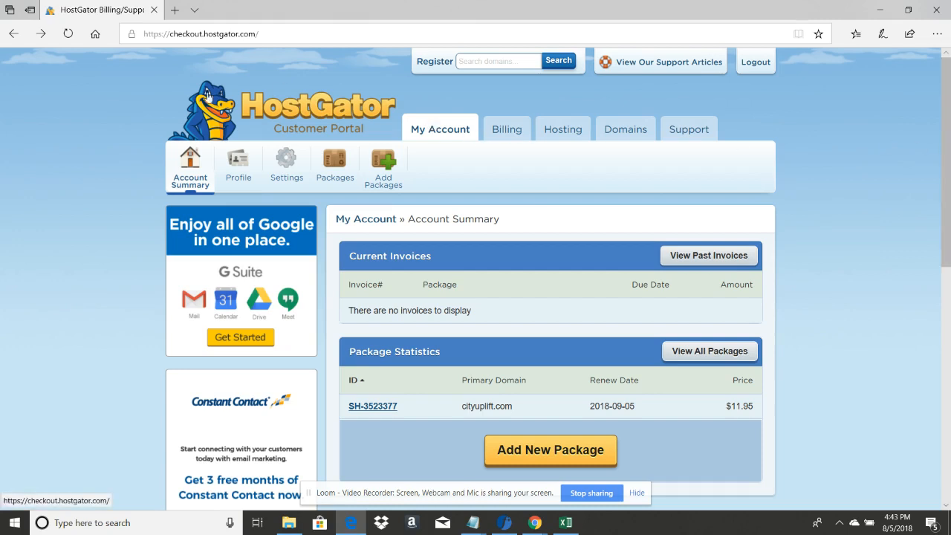
mouse_move(243, 376)
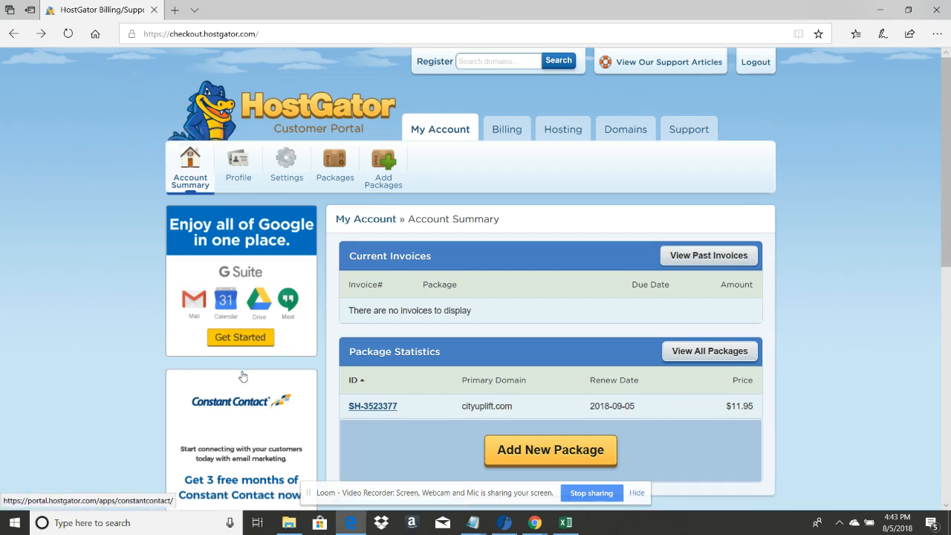
mouse_move(591, 493)
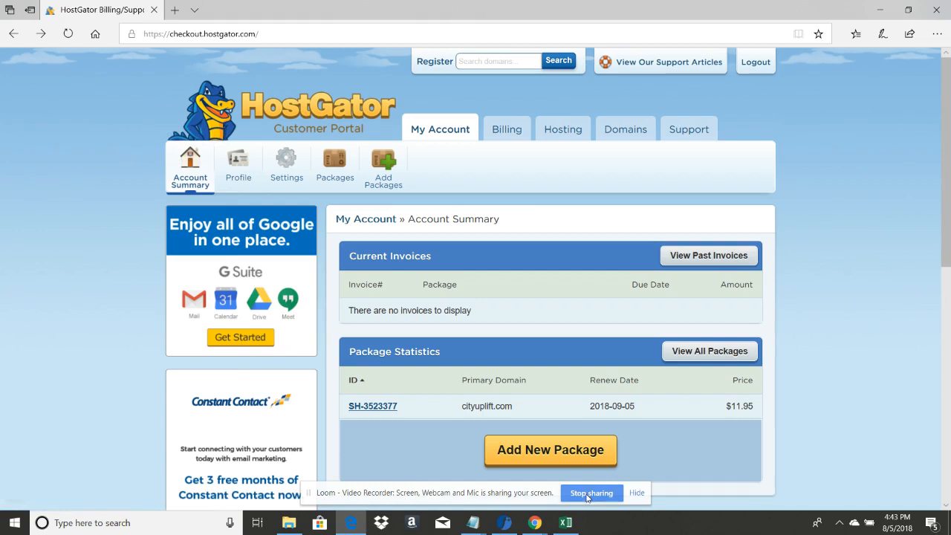
mouse_move(586, 496)
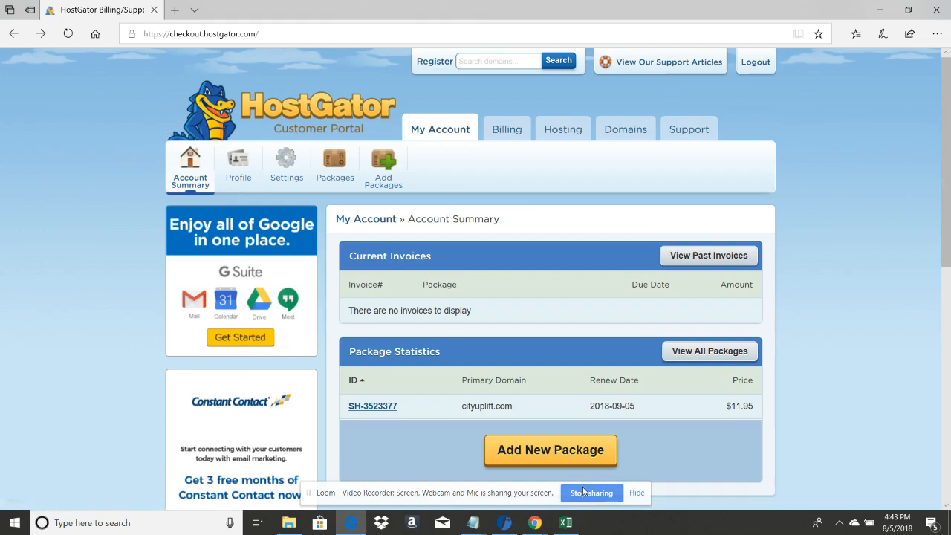